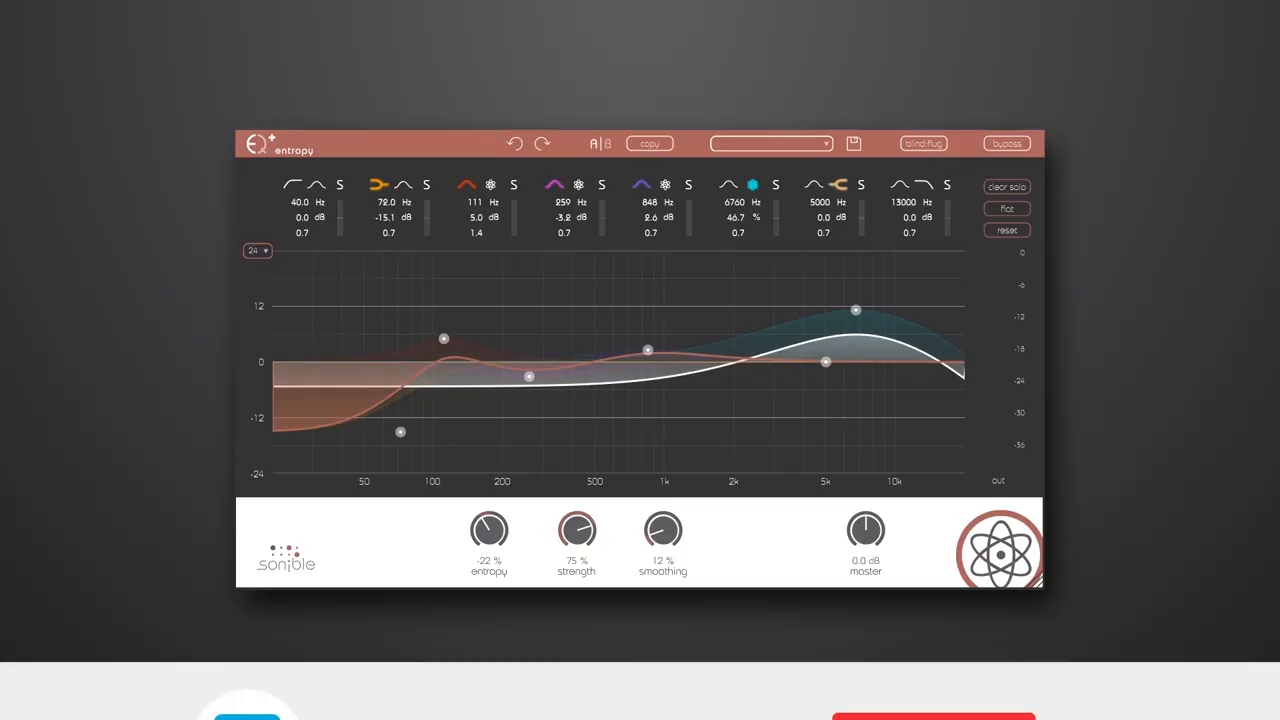
# - Play the acoustic guitar clip through the flat entropy:EQ+ and stop it again
pyautogui.click(932, 636)
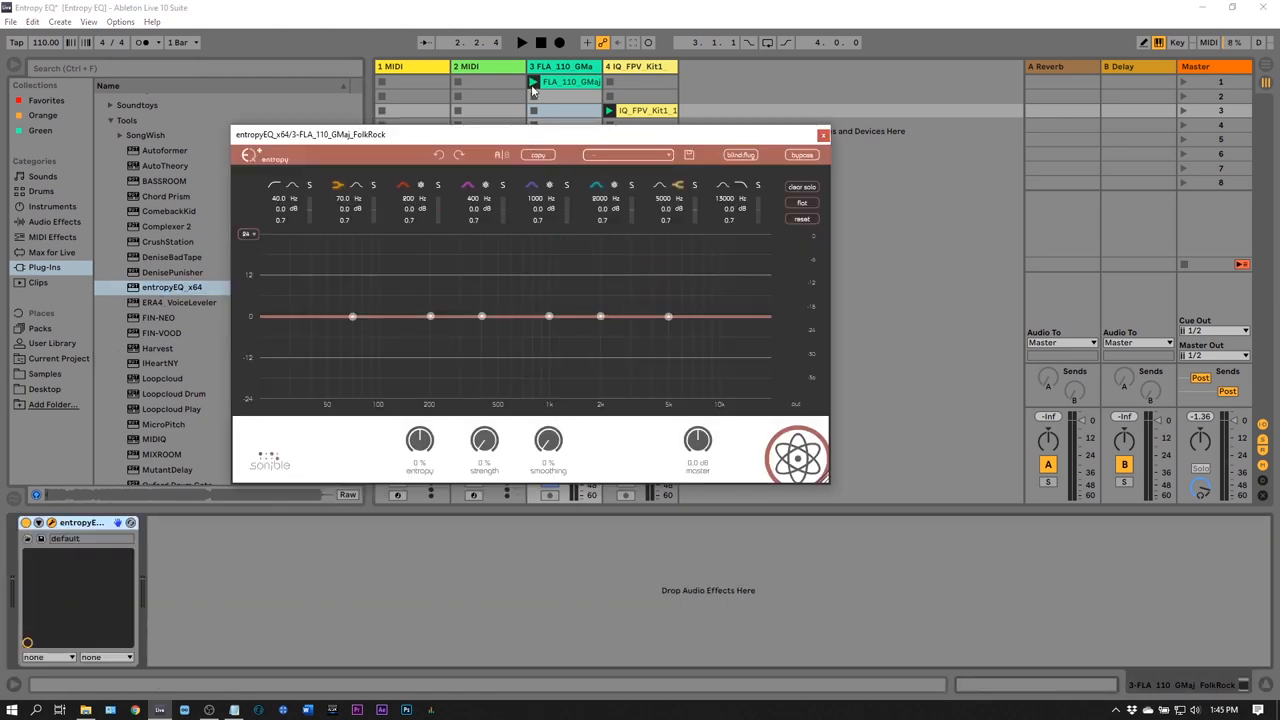
pyautogui.click(534, 82)
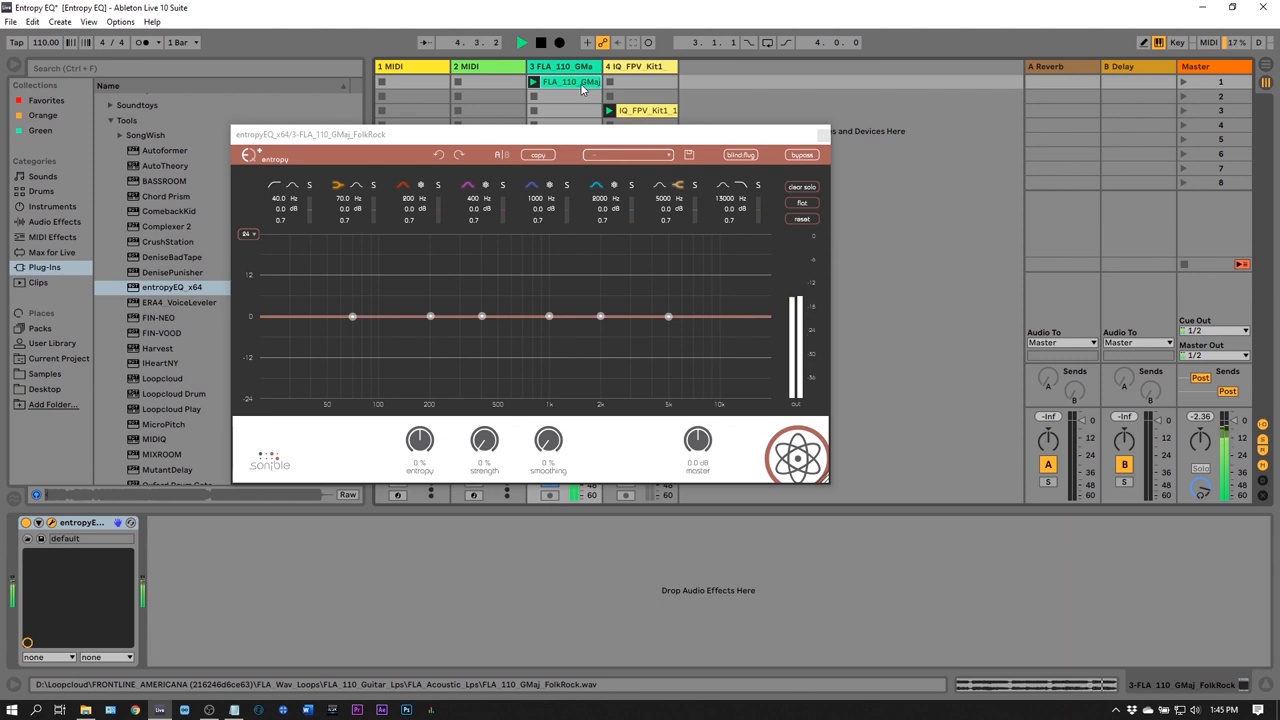
pyautogui.click(540, 42)
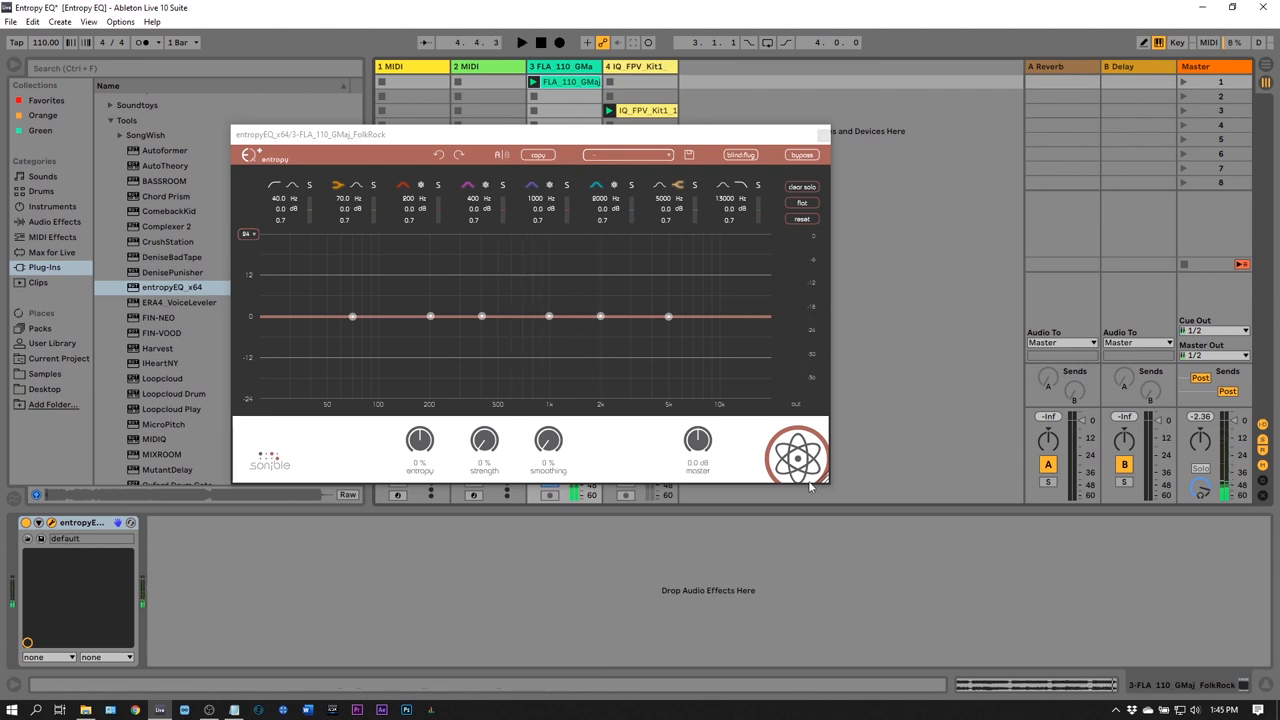
pyautogui.moveTo(820, 490); pyautogui.dragTo(1056, 596)
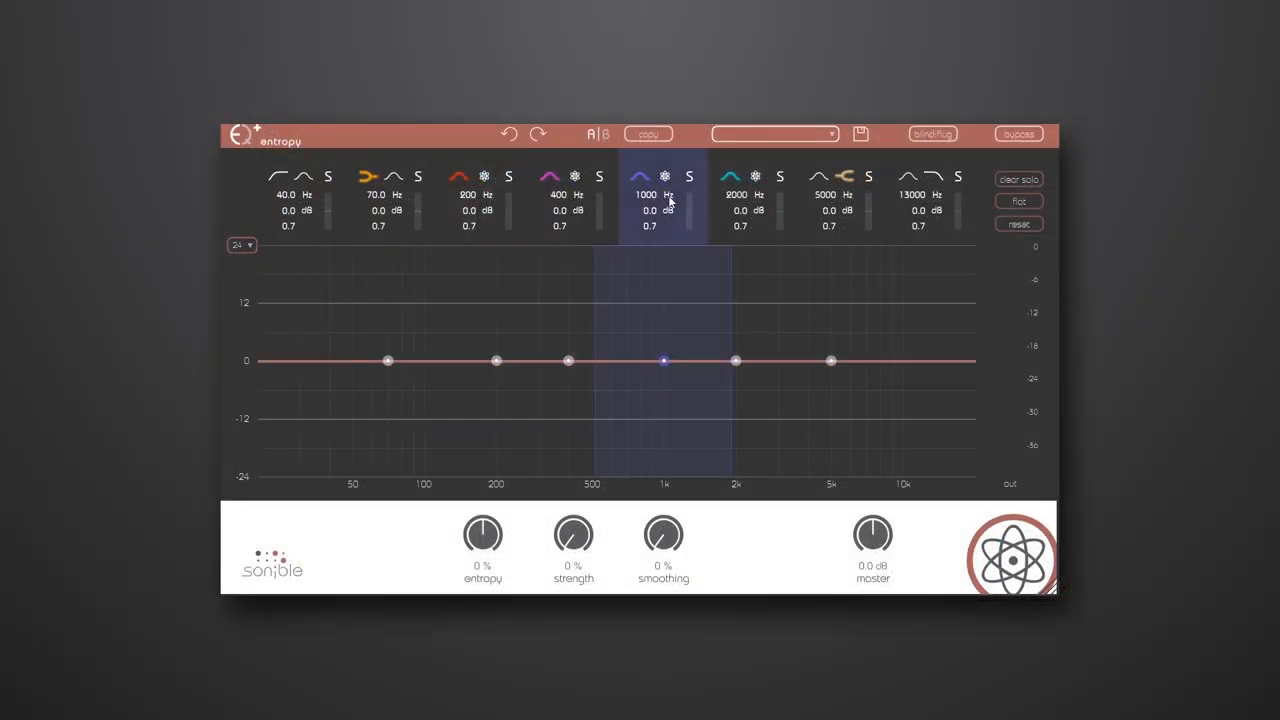
# - Disable band 6 at 2000 Hz so its node leaves the curve
pyautogui.click(930, 200)
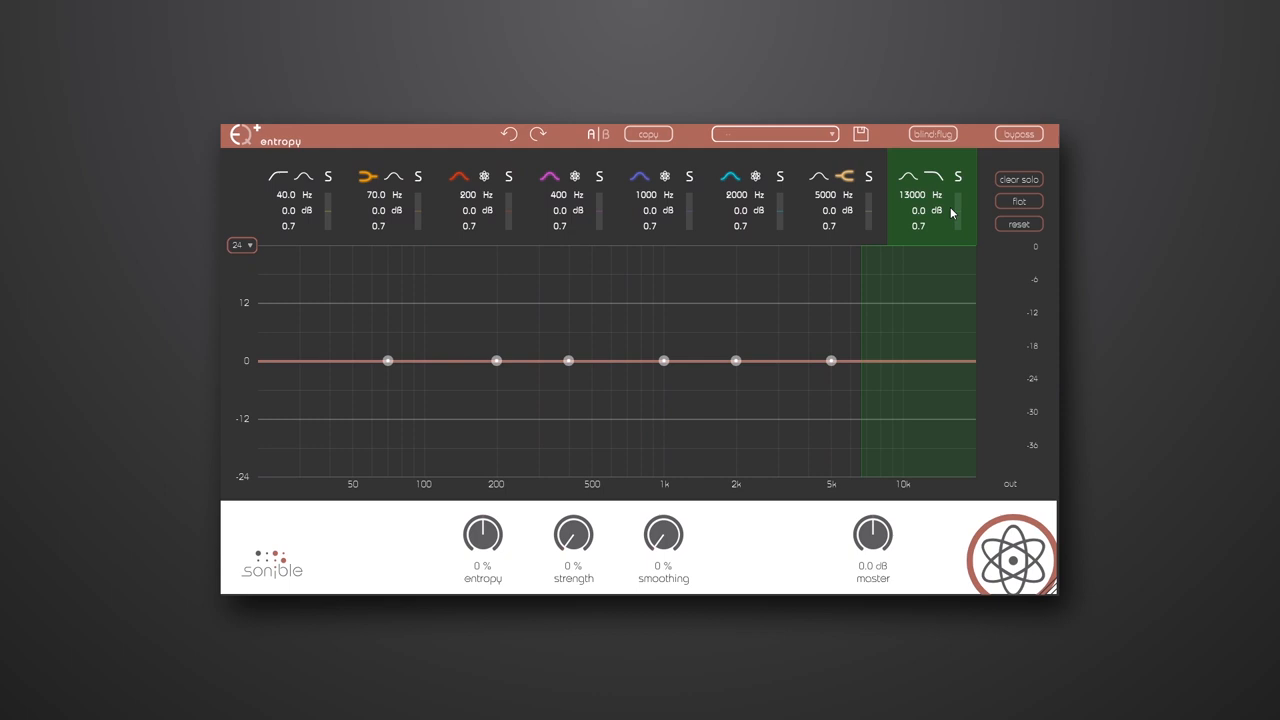
pyautogui.moveTo(900, 258)
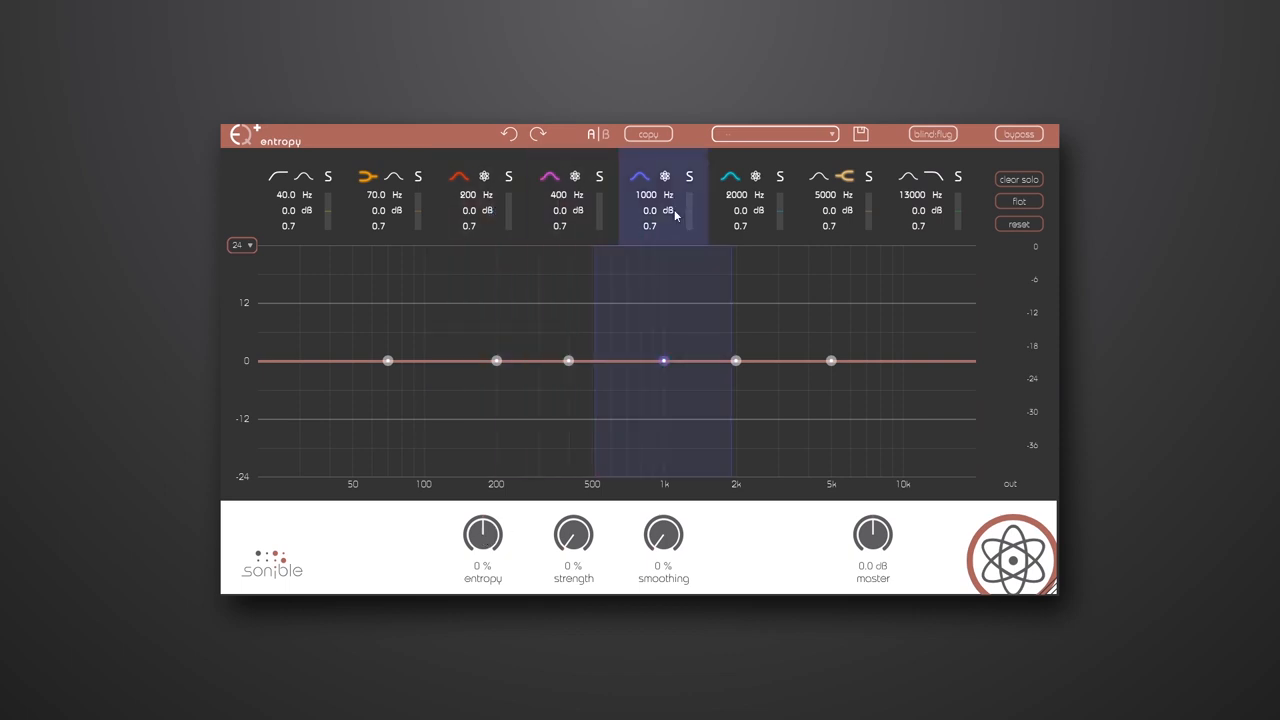
pyautogui.click(736, 196)
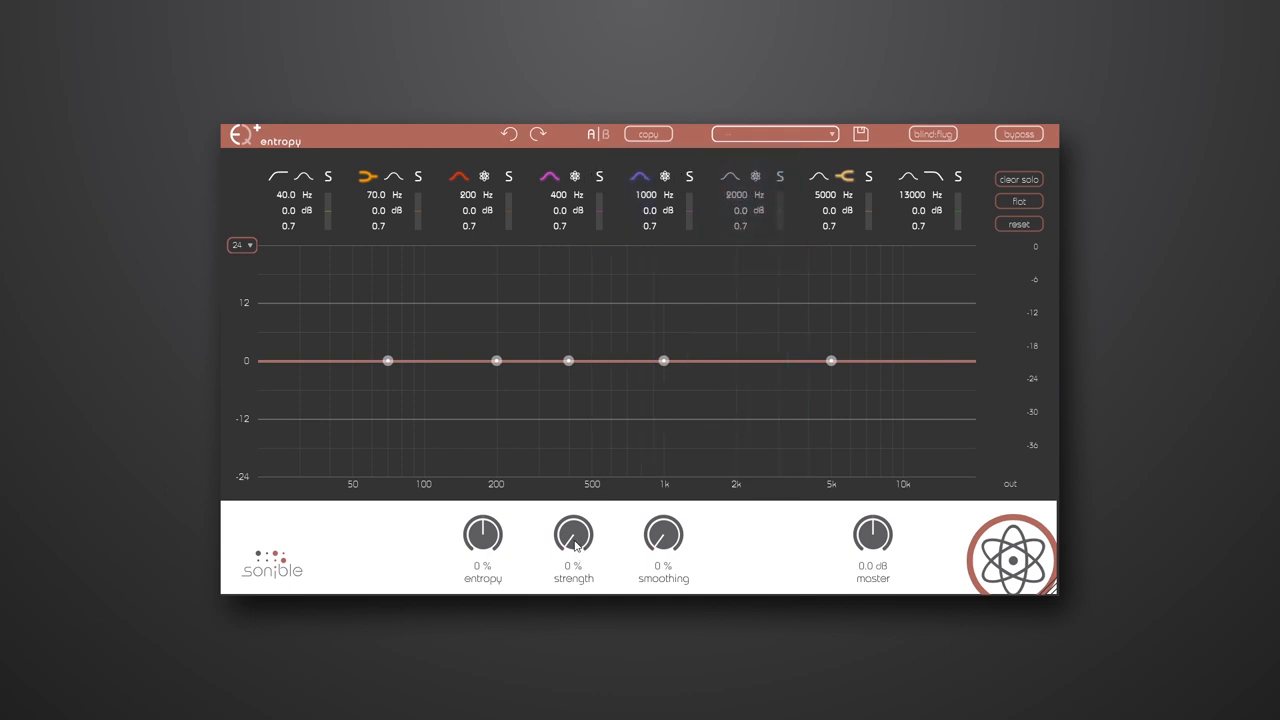
# - Set effect strength to 70% and sweep global entropy up to its 100% maximum
pyautogui.moveTo(572, 532); pyautogui.dragTo(572, 516)
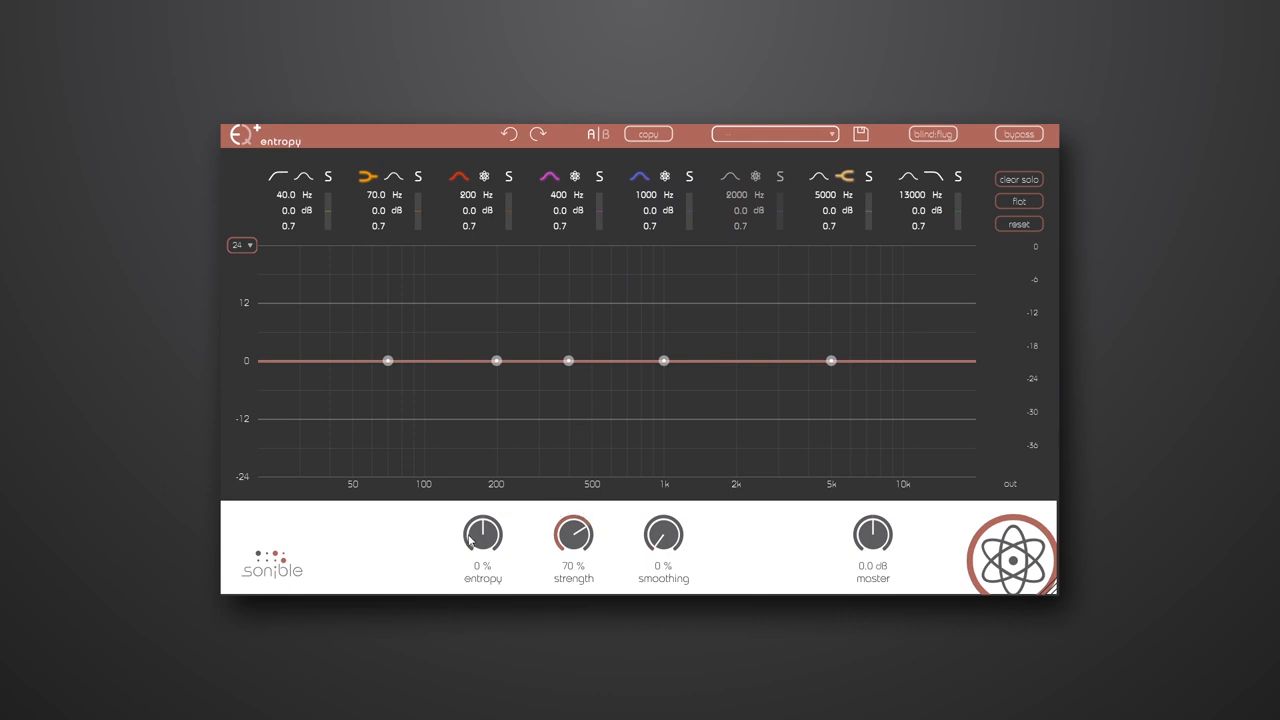
pyautogui.moveTo(544, 528)
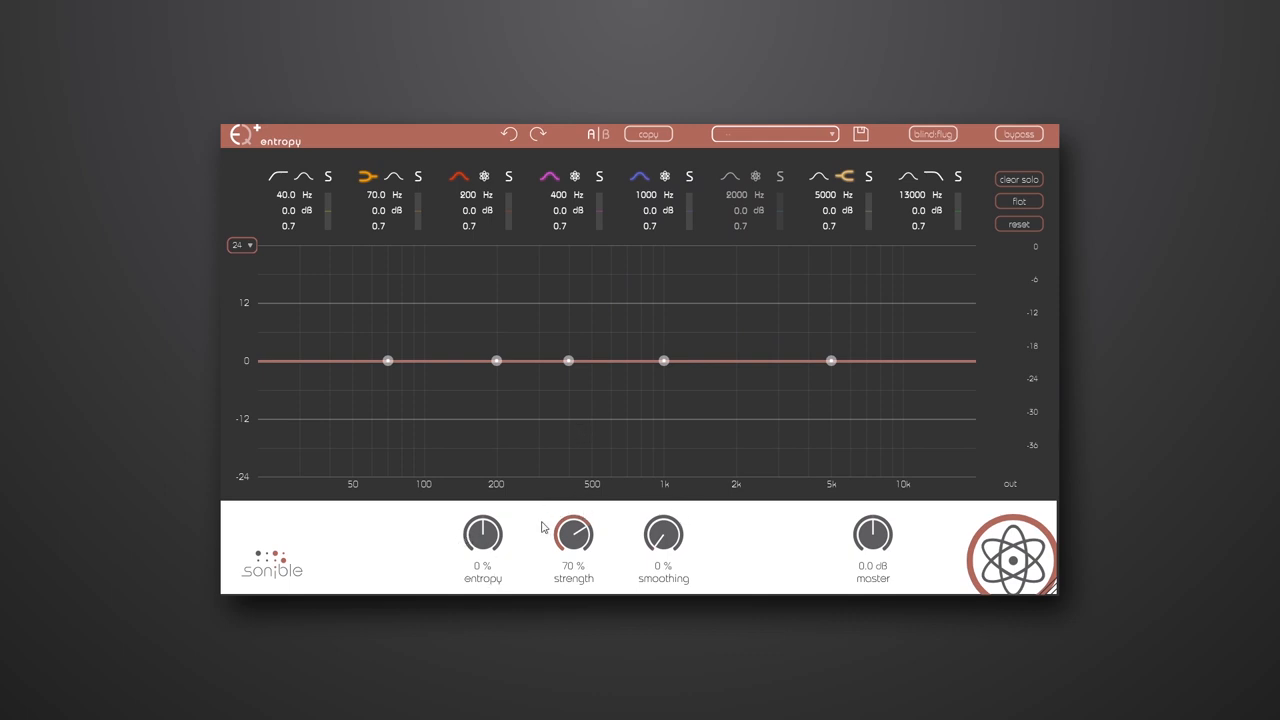
pyautogui.moveTo(484, 532); pyautogui.dragTo(500, 510)
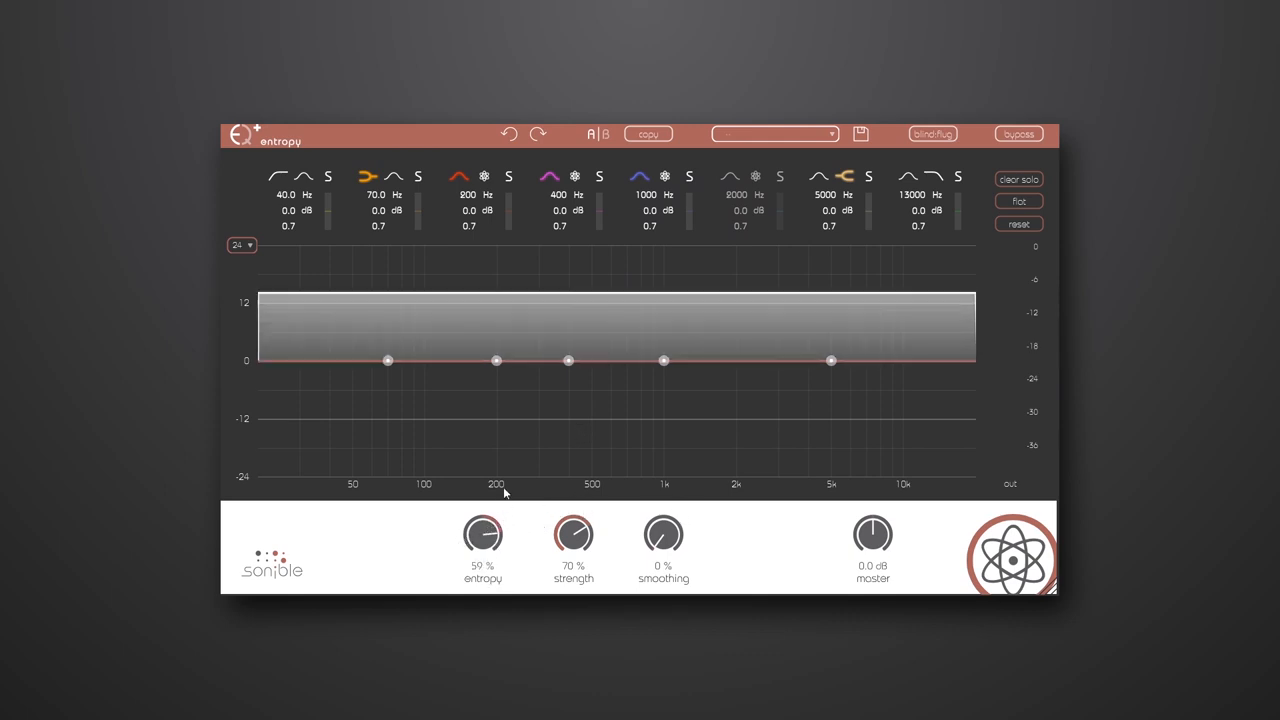
pyautogui.moveTo(484, 532); pyautogui.dragTo(484, 560)
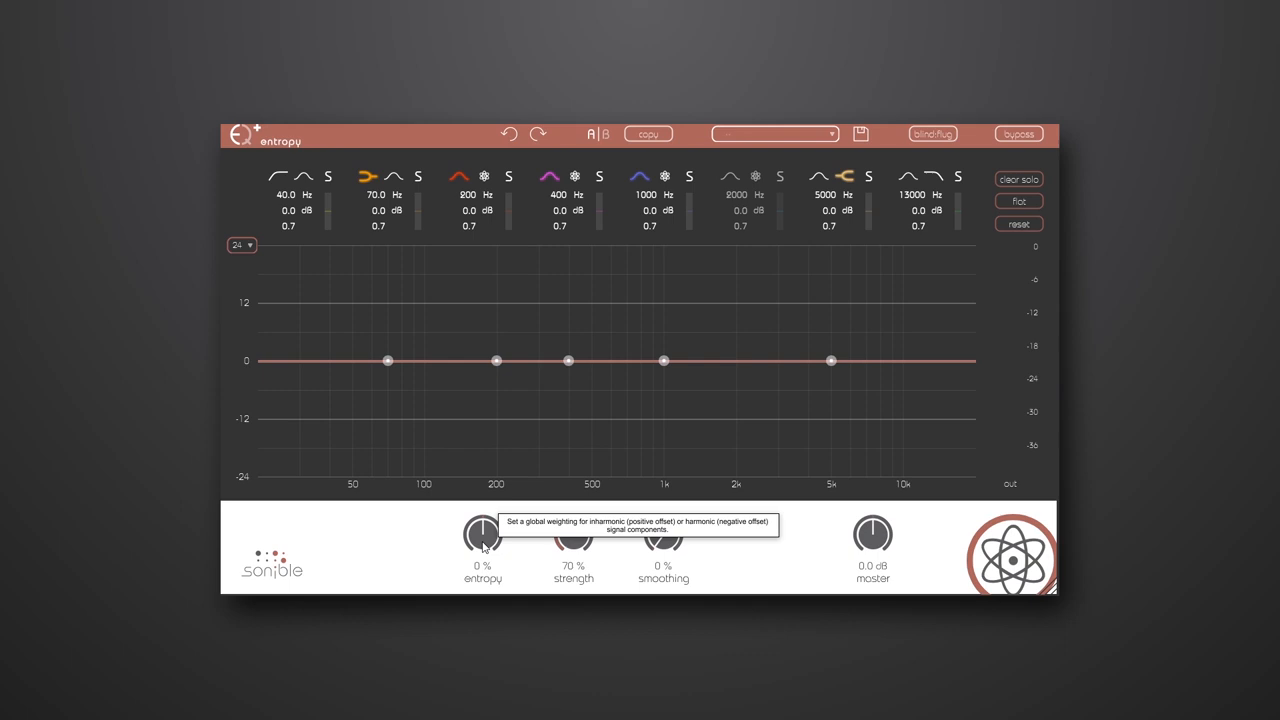
pyautogui.moveTo(484, 536); pyautogui.dragTo(484, 504)
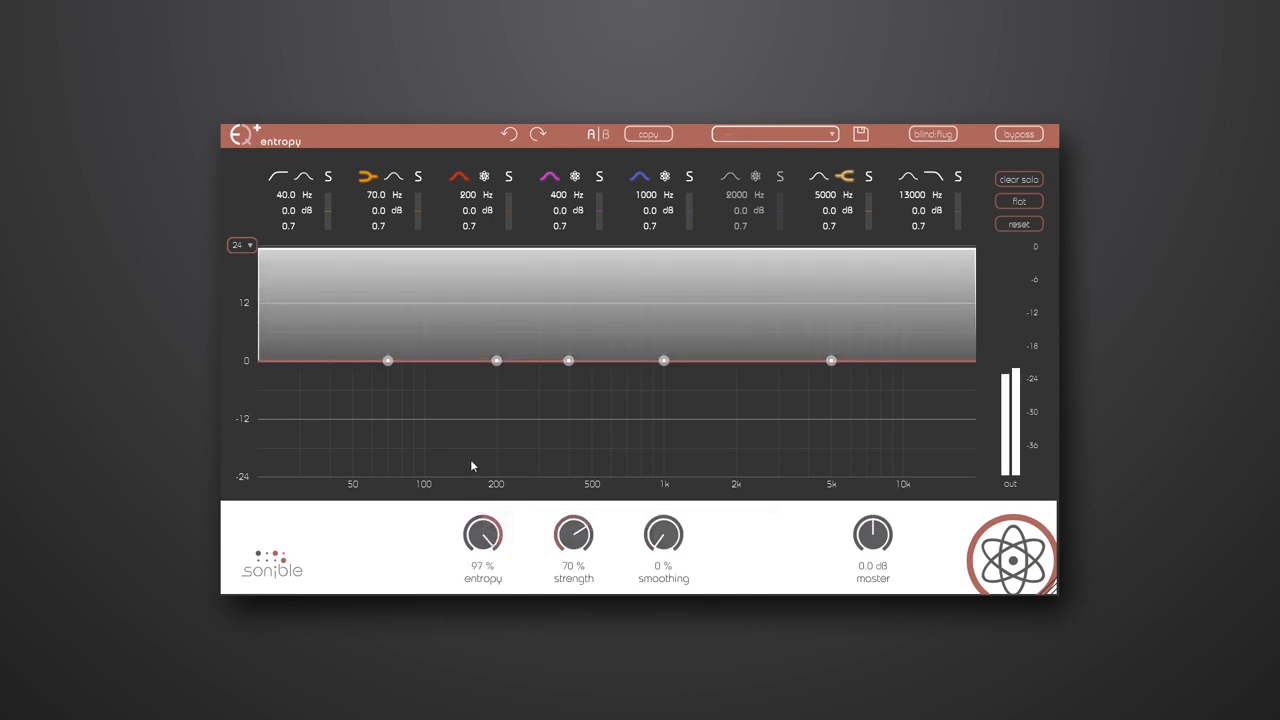
pyautogui.moveTo(484, 532); pyautogui.dragTo(484, 520)
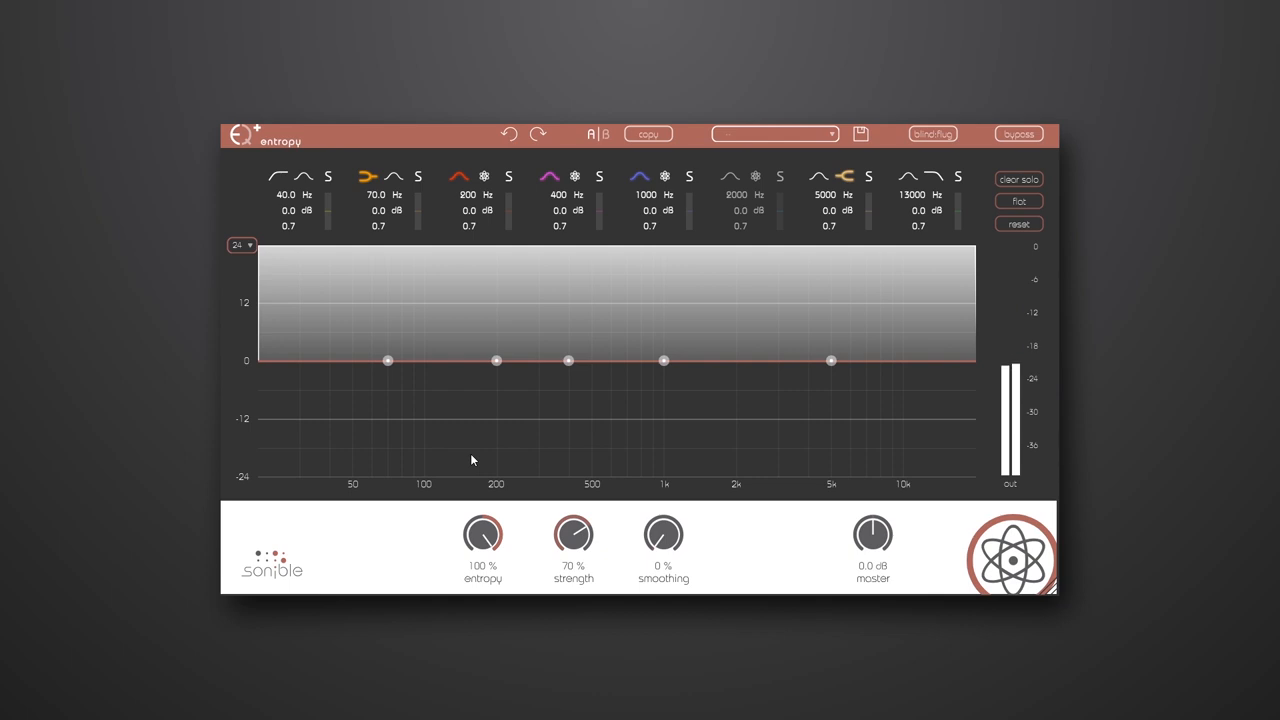
# - Sweep global entropy down to -100% and bring it back to 0%
pyautogui.moveTo(484, 532); pyautogui.dragTo(484, 560)
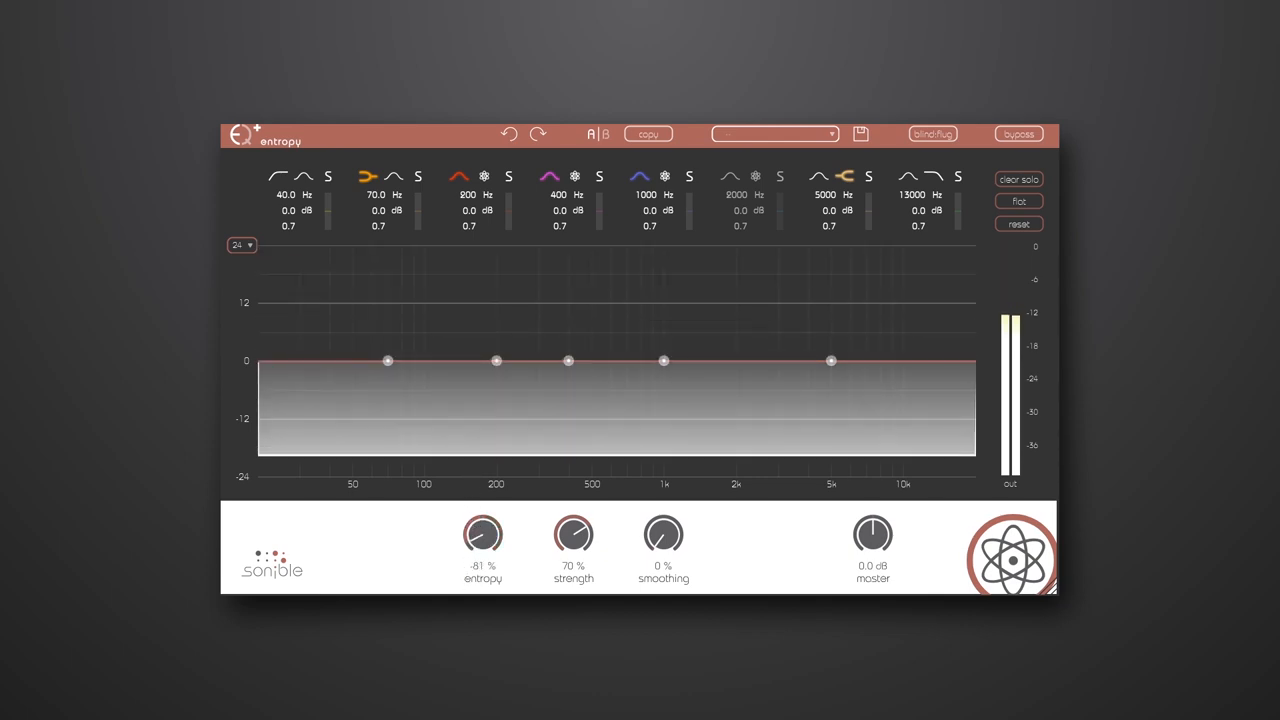
pyautogui.moveTo(484, 532); pyautogui.dragTo(484, 544)
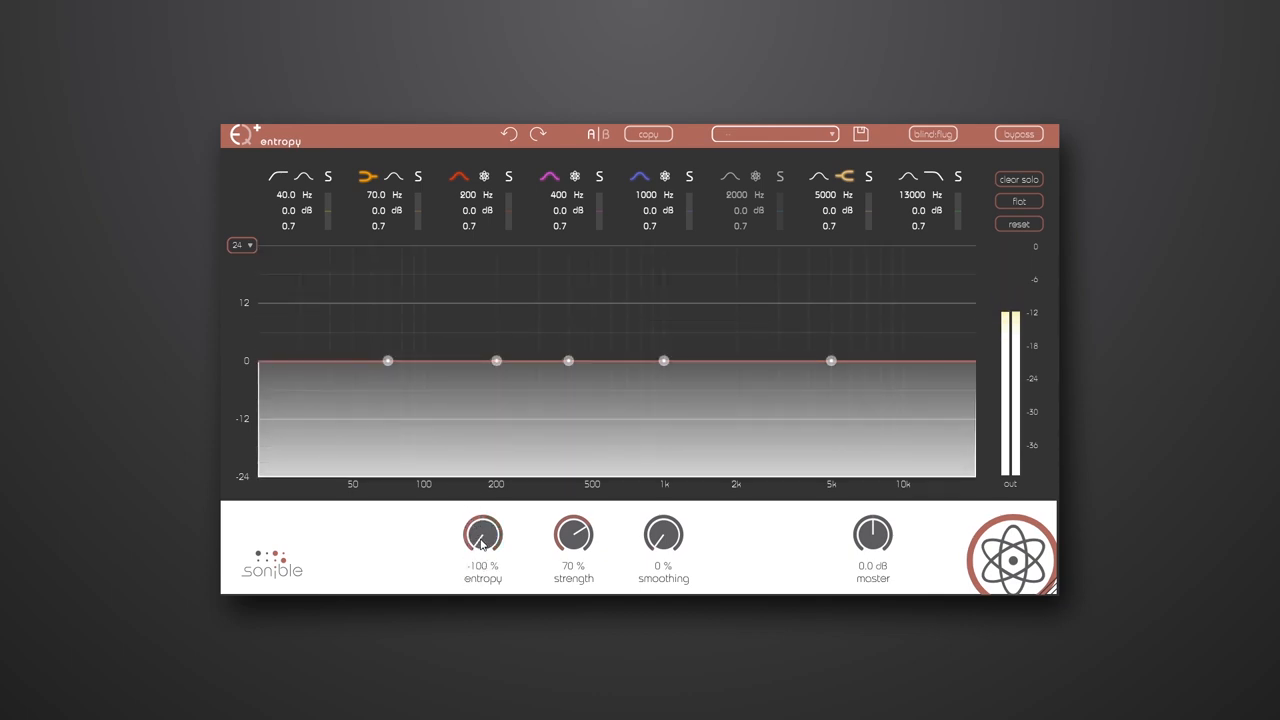
pyautogui.moveTo(484, 532); pyautogui.dragTo(490, 520)
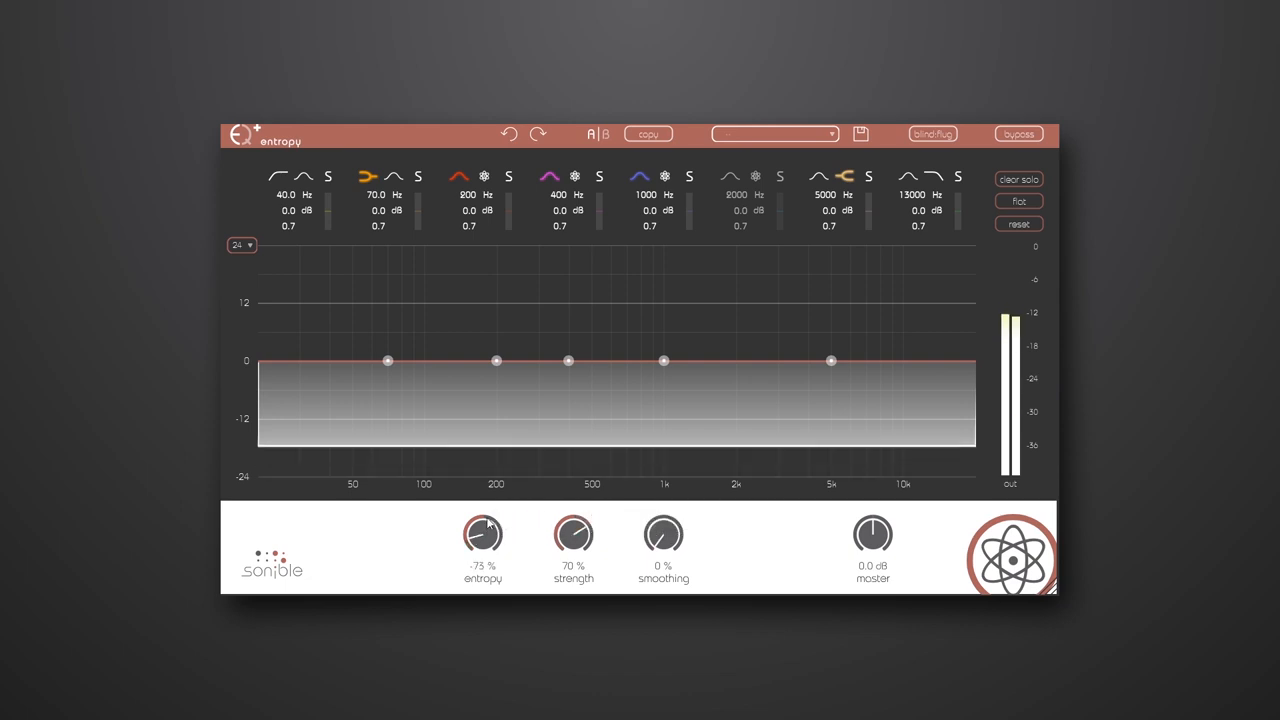
pyautogui.moveTo(484, 530); pyautogui.dragTo(484, 520)
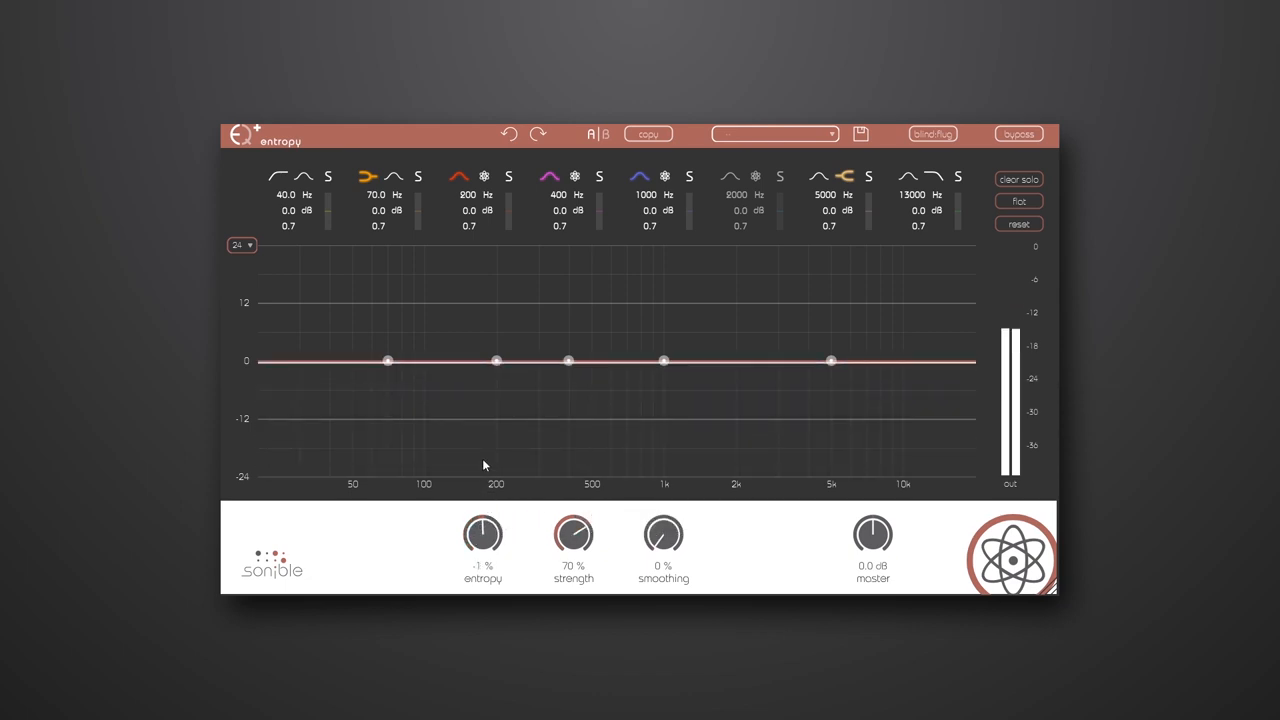
pyautogui.moveTo(484, 532); pyautogui.dragTo(490, 520)
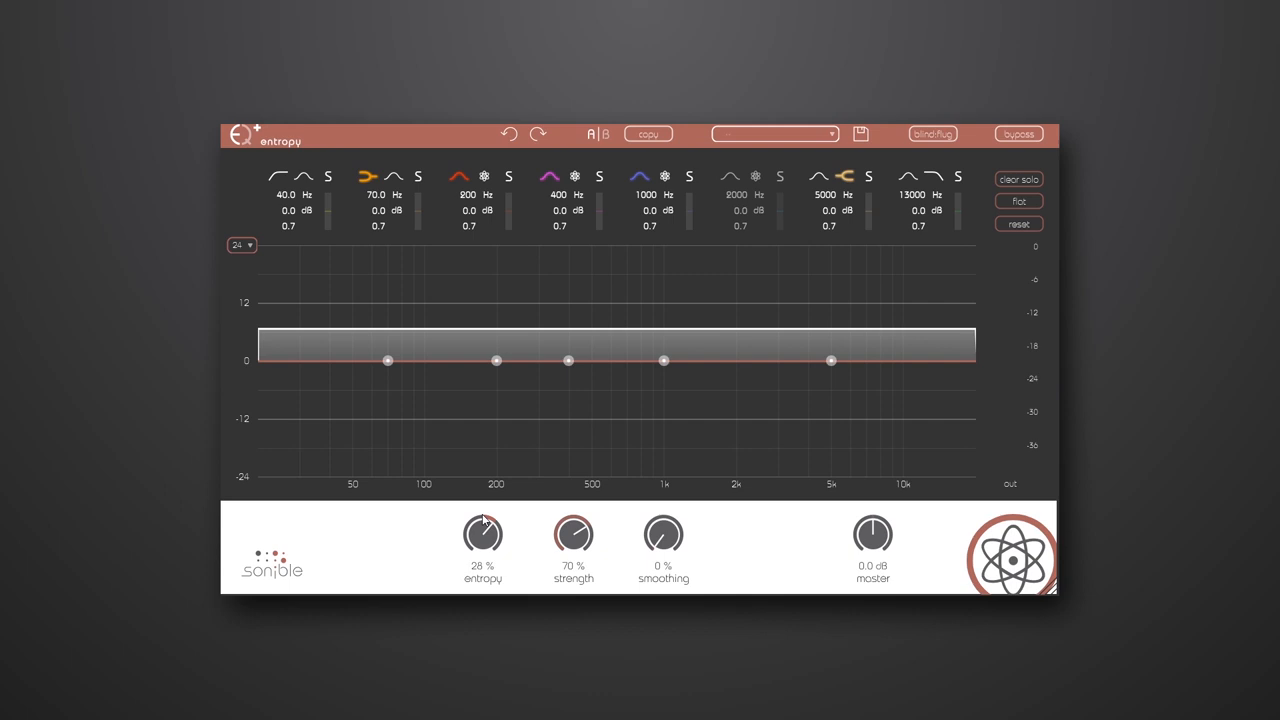
pyautogui.moveTo(484, 530); pyautogui.dragTo(484, 510)
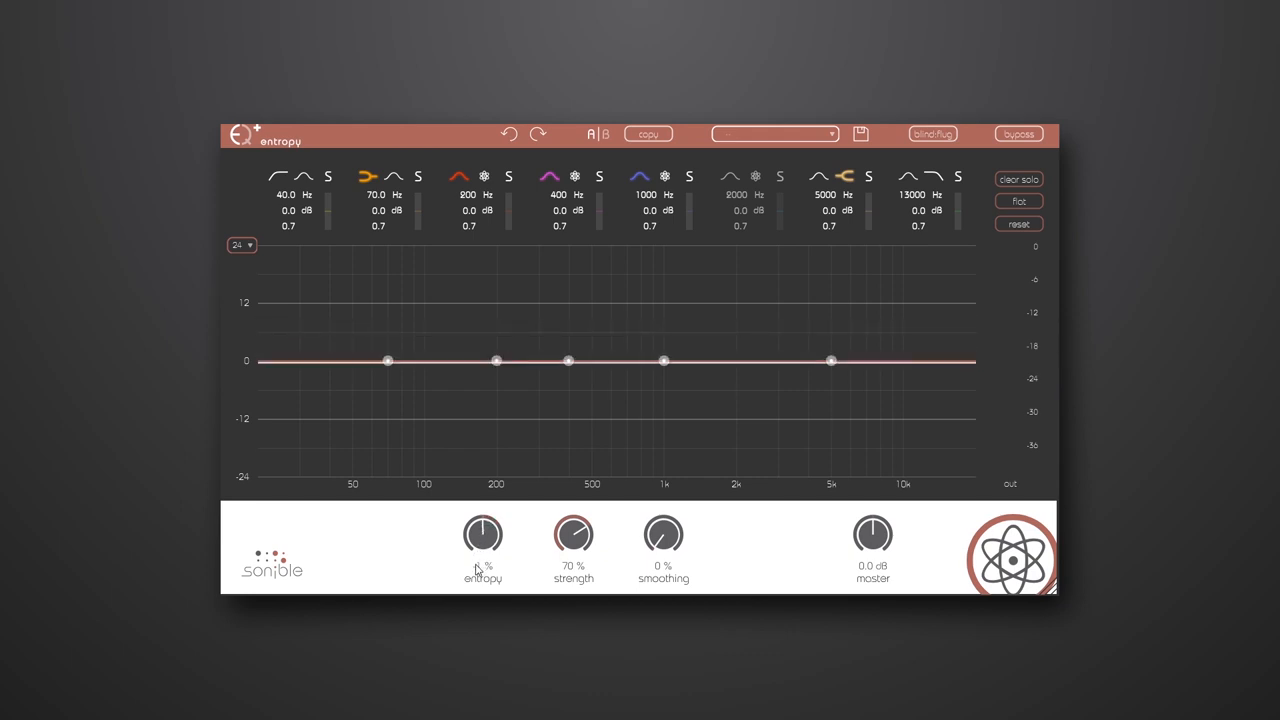
# - Lower global entropy through -56% and -16% to settle at -28%
pyautogui.moveTo(484, 532); pyautogui.dragTo(476, 564)
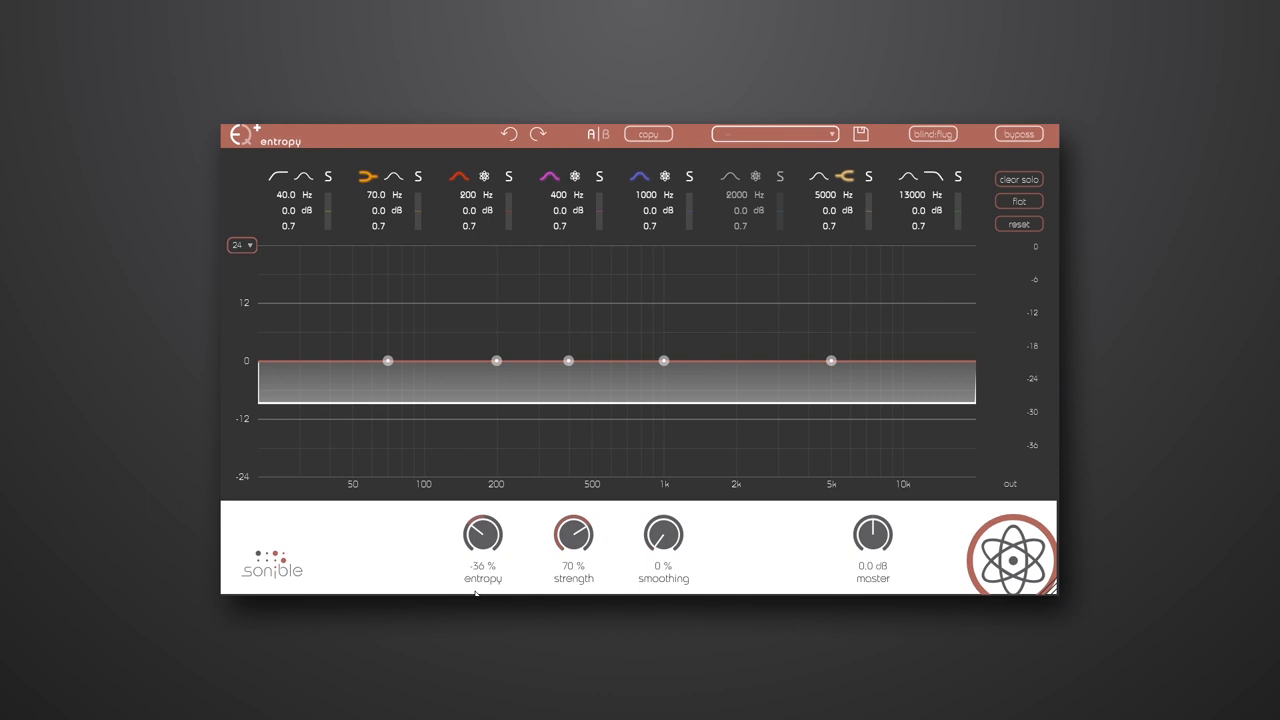
pyautogui.moveTo(484, 532); pyautogui.dragTo(484, 490)
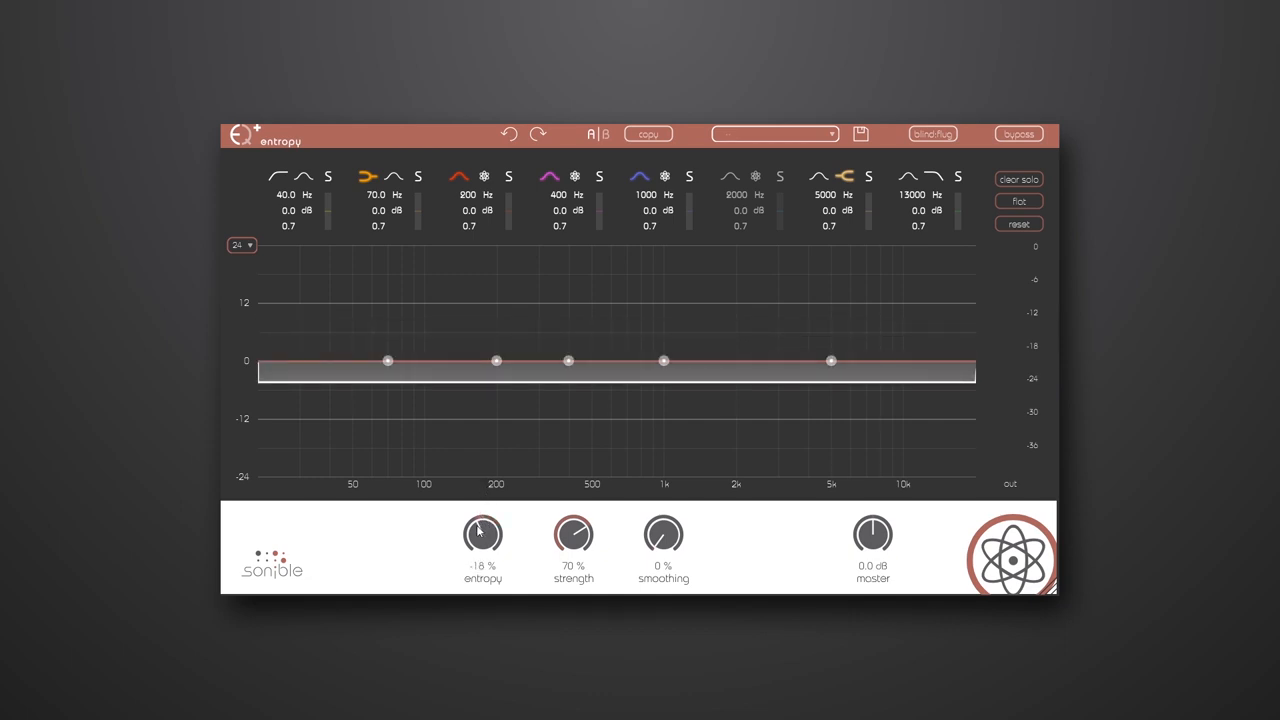
pyautogui.moveTo(482, 532)
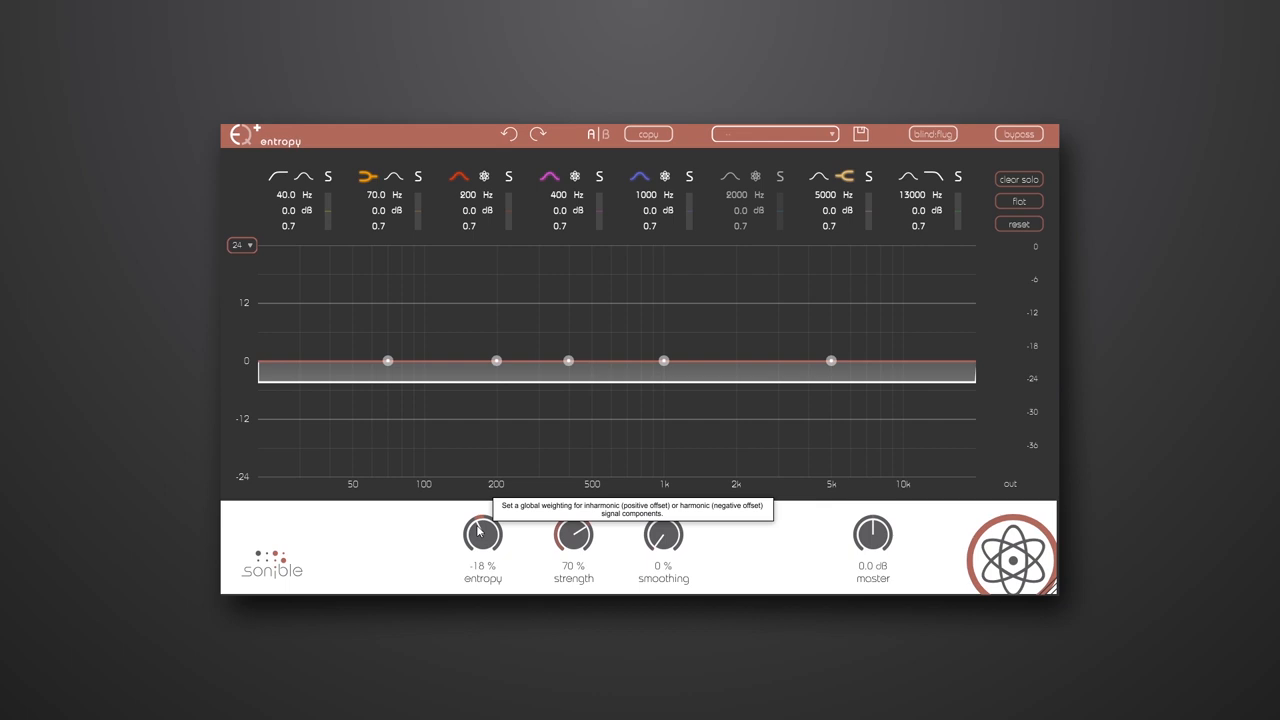
pyautogui.moveTo(484, 556)
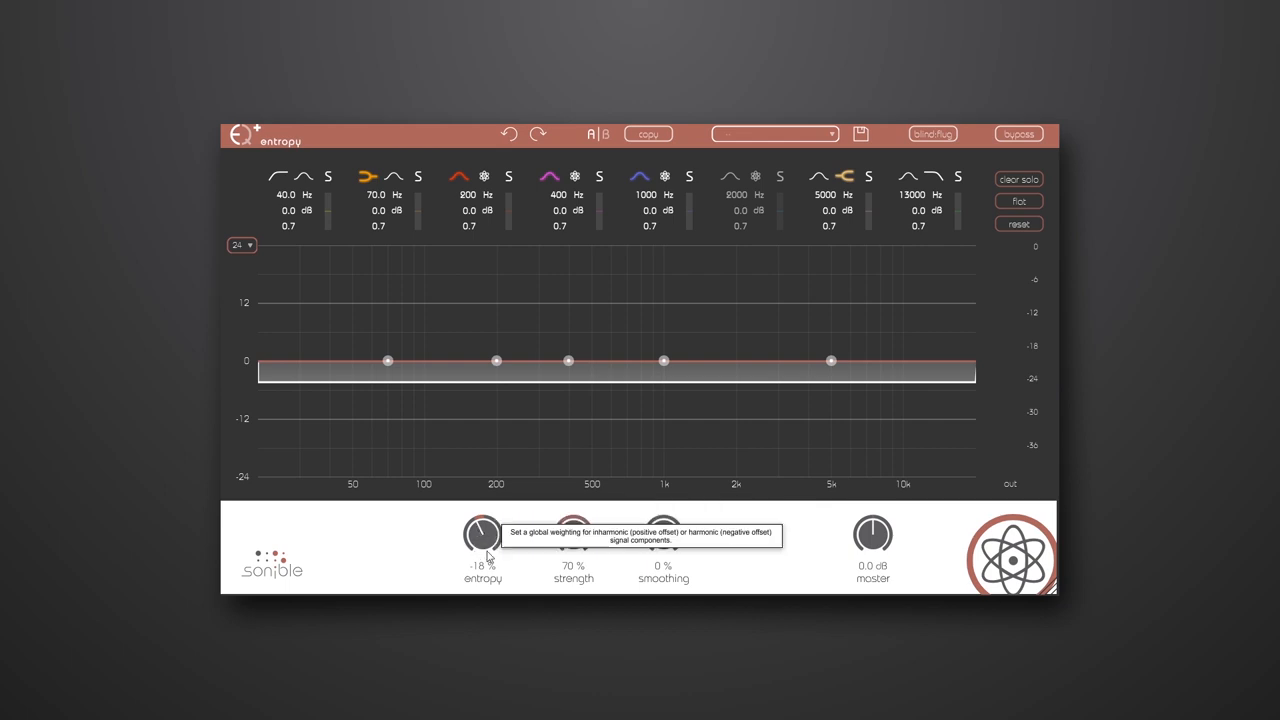
pyautogui.moveTo(484, 532)
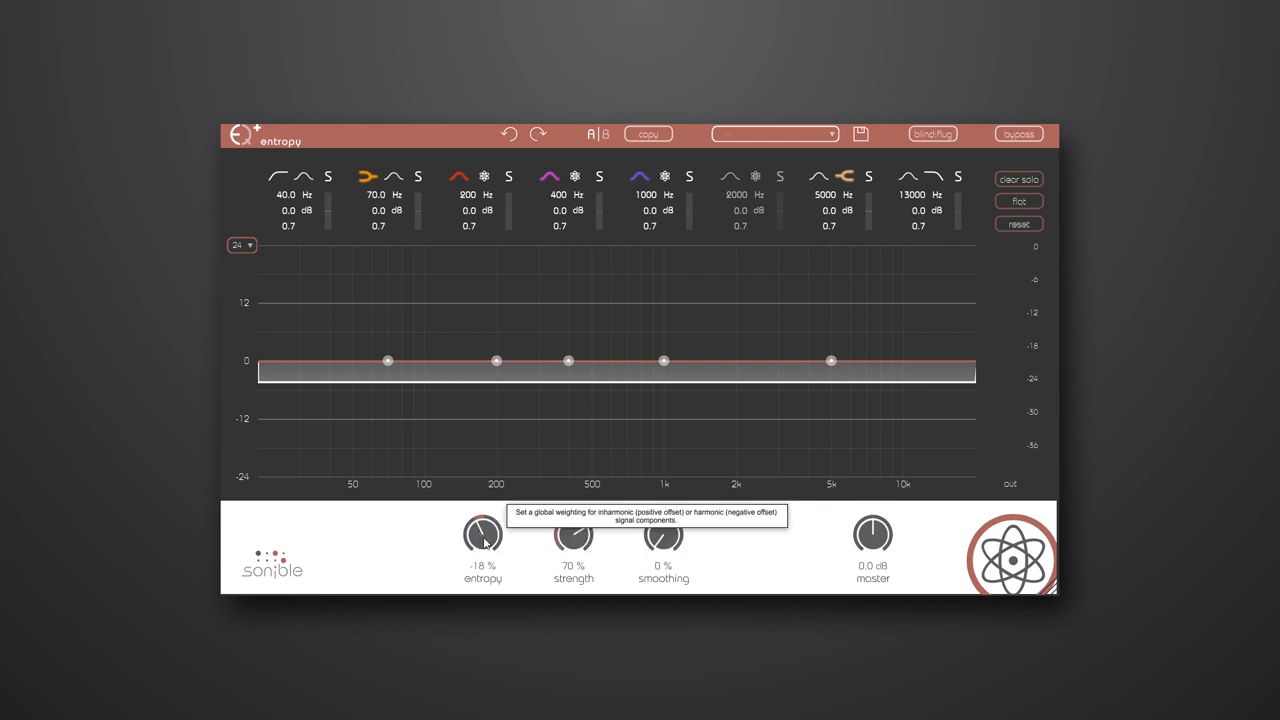
pyautogui.moveTo(484, 532); pyautogui.dragTo(480, 540)
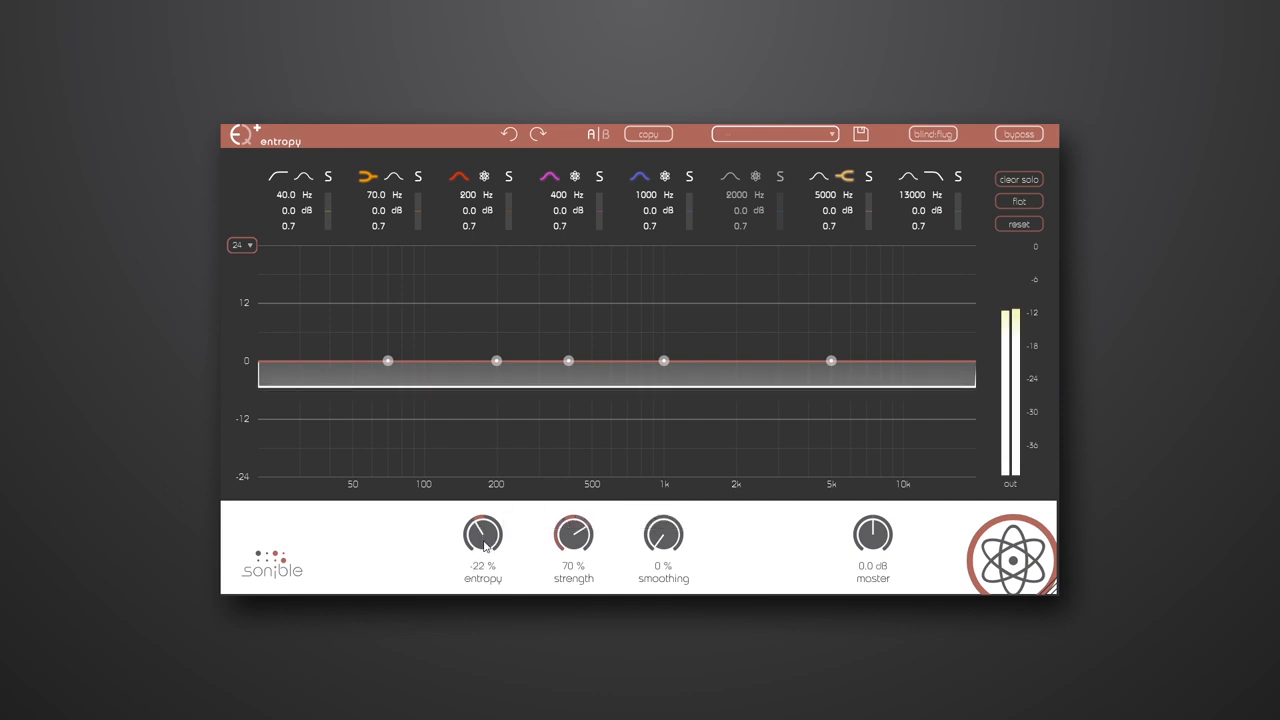
pyautogui.moveTo(484, 532); pyautogui.dragTo(484, 544)
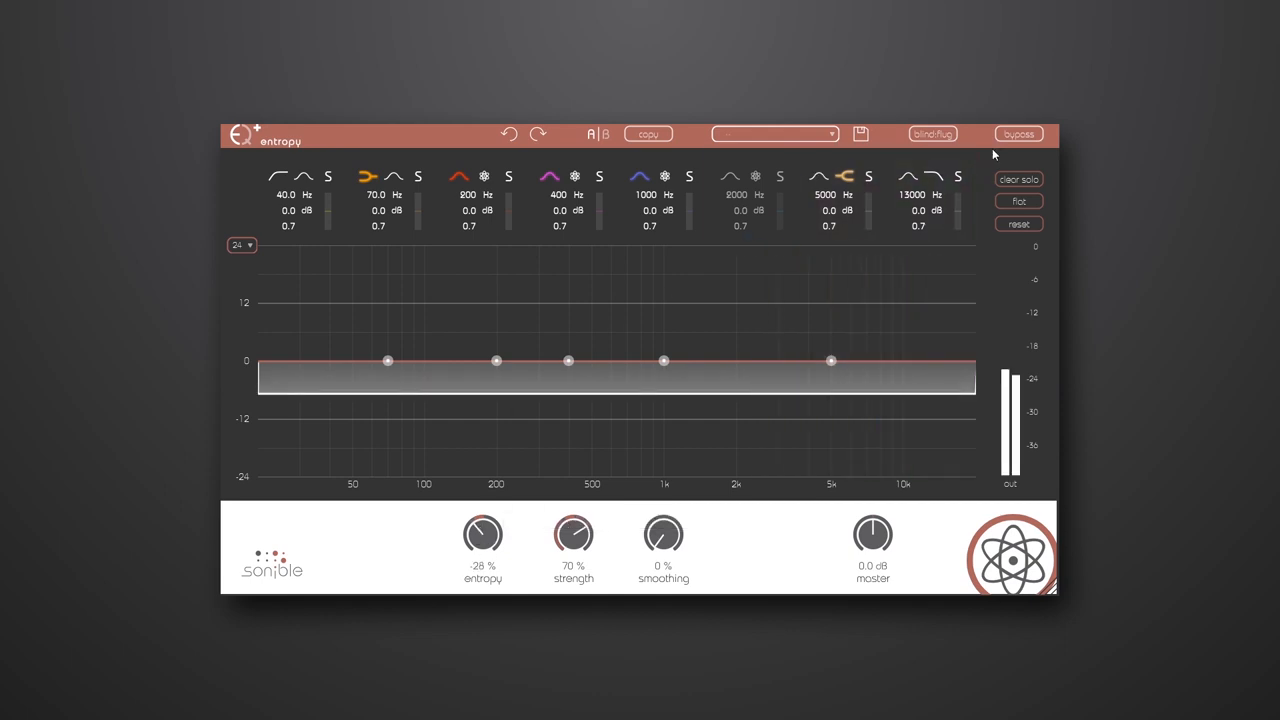
pyautogui.click(1016, 134)
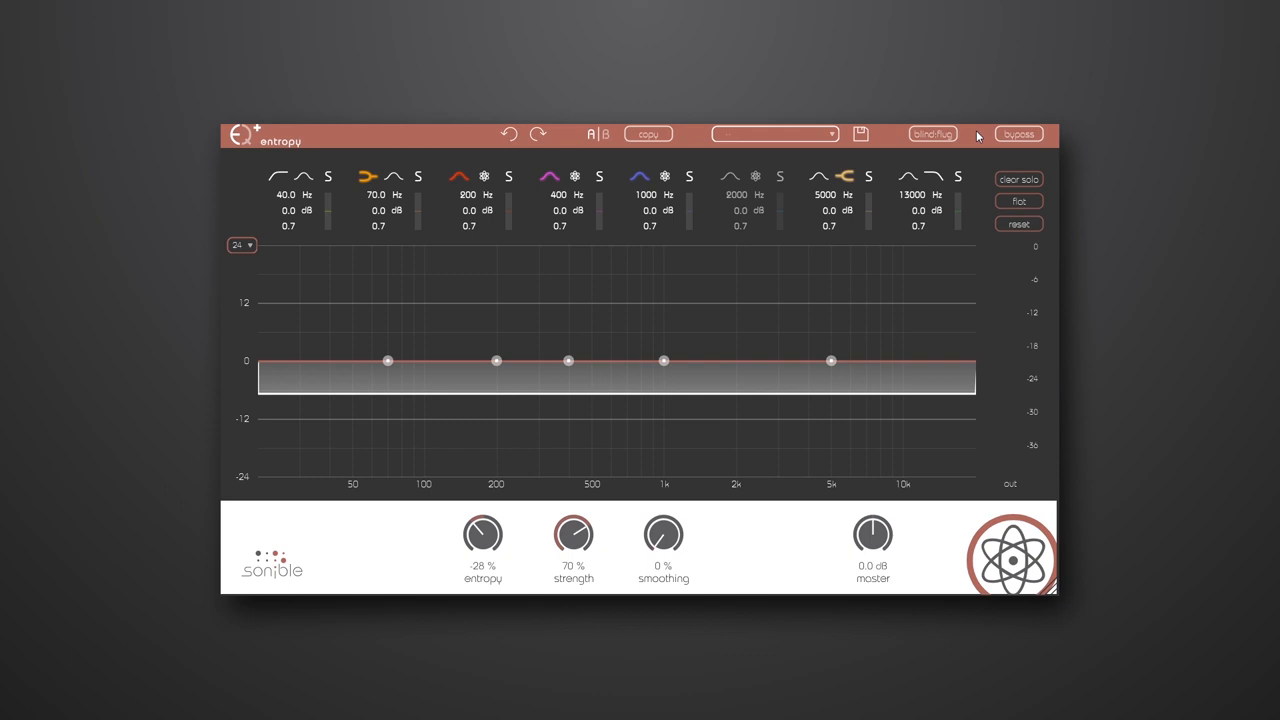
# - Re-enable band 6 and drag it to a 38.5% entropy boost at 5801 Hz
pyautogui.click(736, 176)
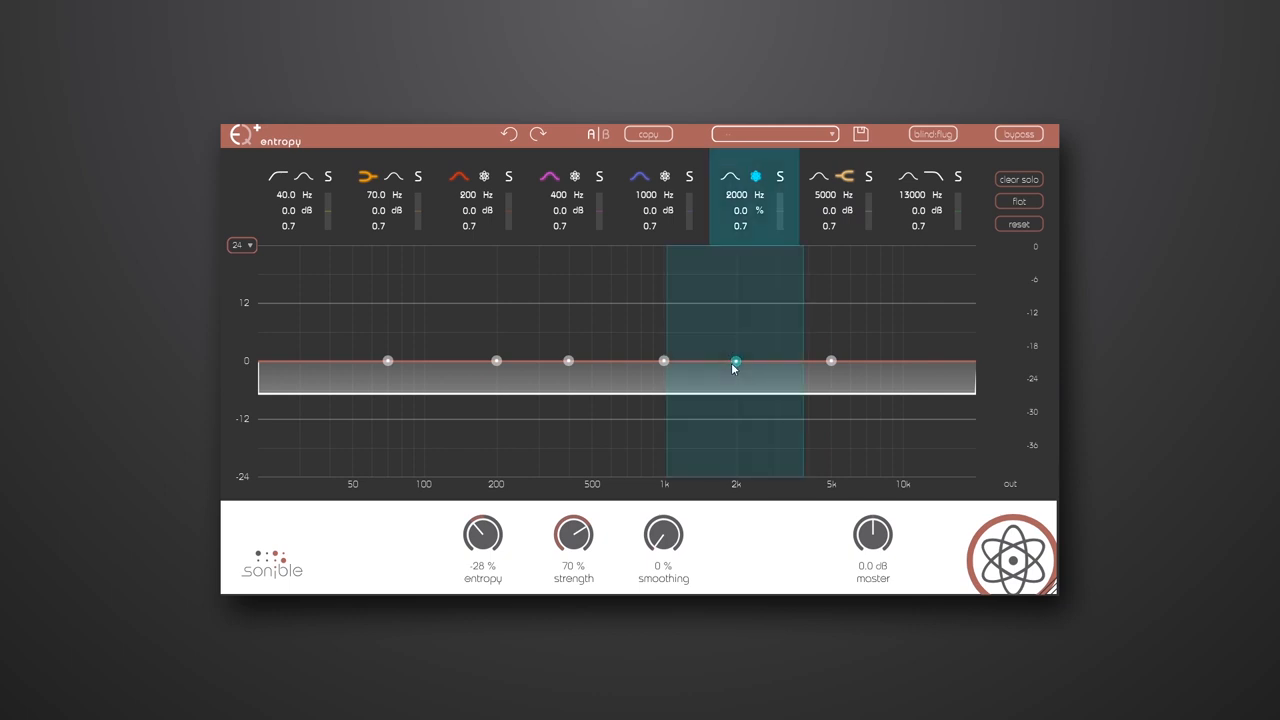
pyautogui.moveTo(736, 360); pyautogui.dragTo(832, 332)
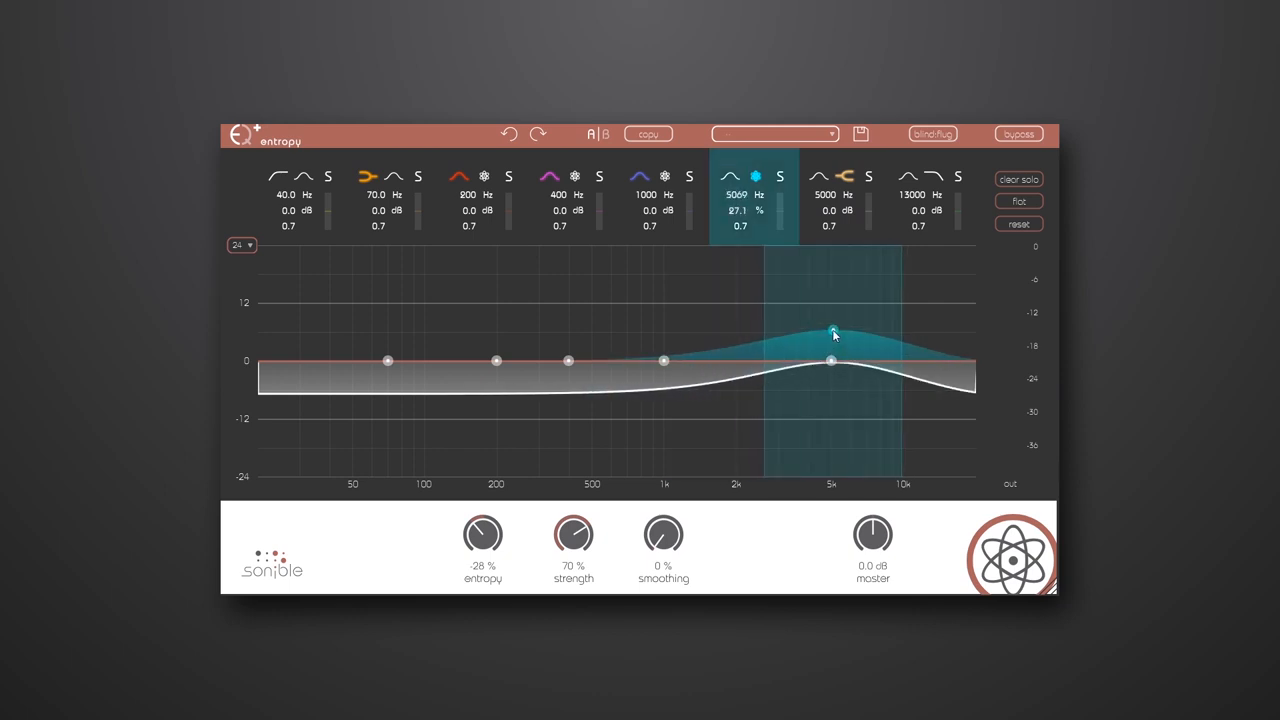
pyautogui.moveTo(832, 336); pyautogui.dragTo(832, 316)
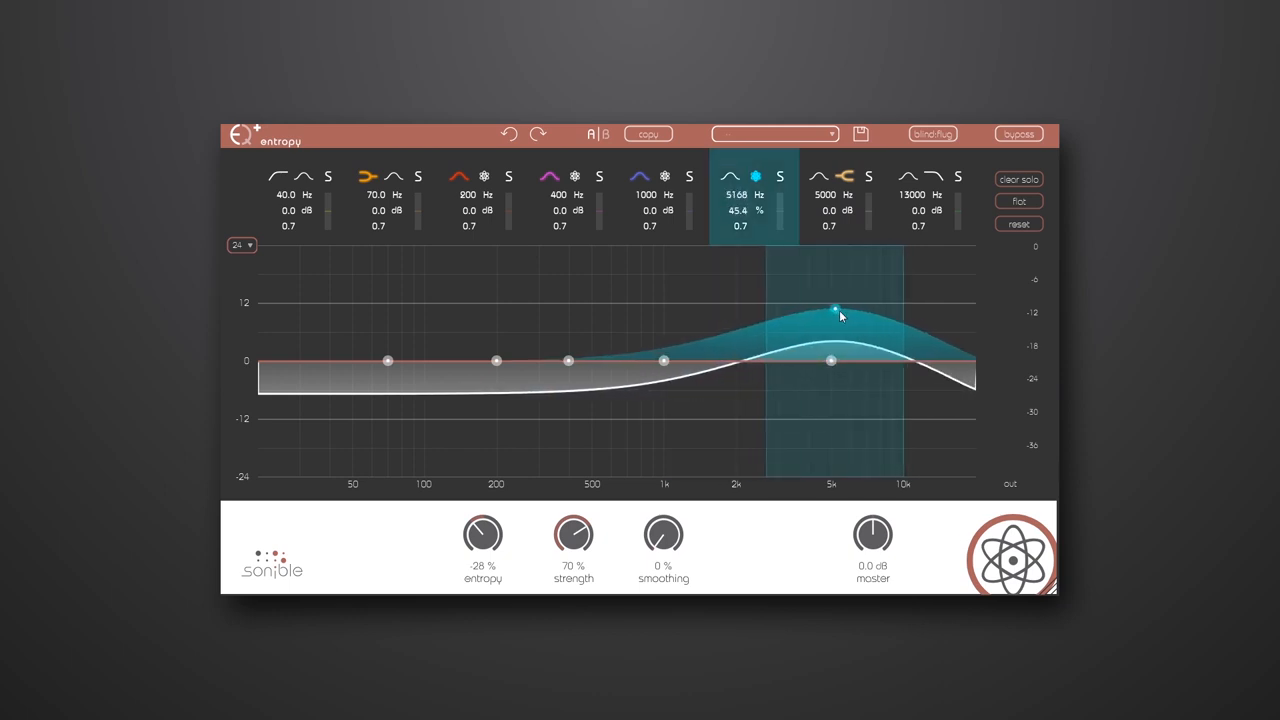
pyautogui.moveTo(836, 310); pyautogui.dragTo(832, 320)
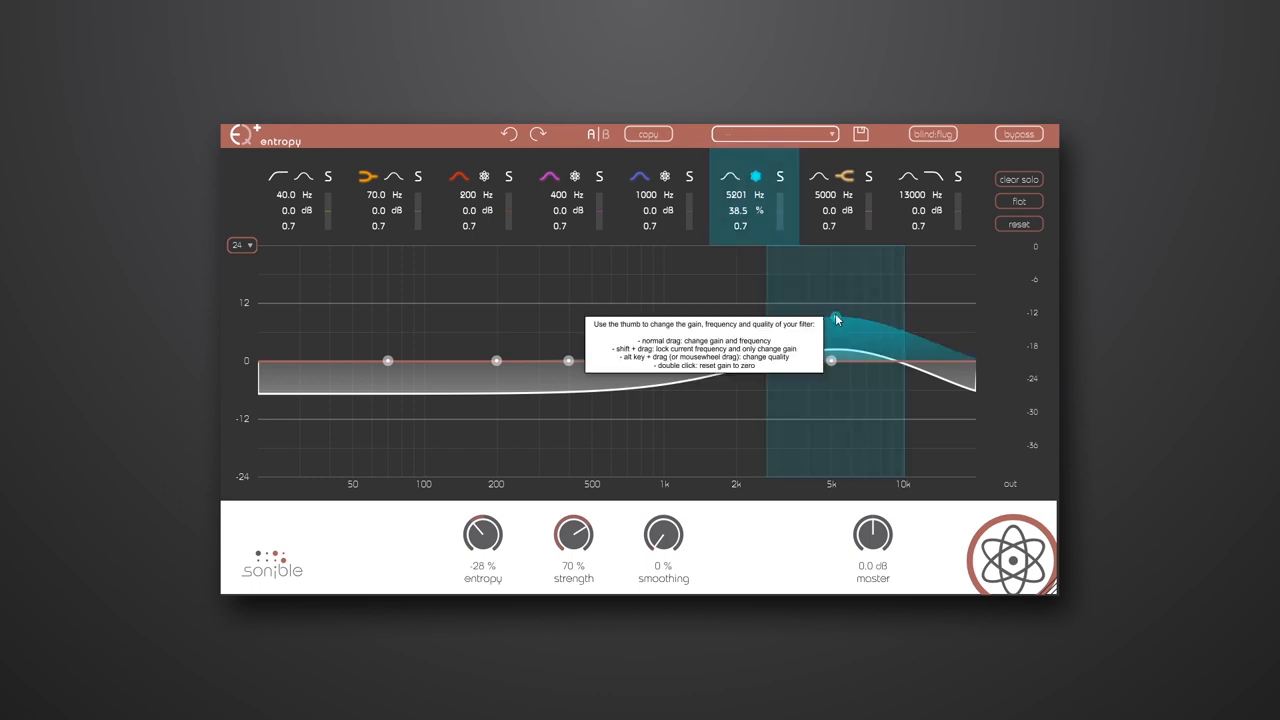
# - Reset all filter gains to zero, flattening the curve
pyautogui.click(1018, 200)
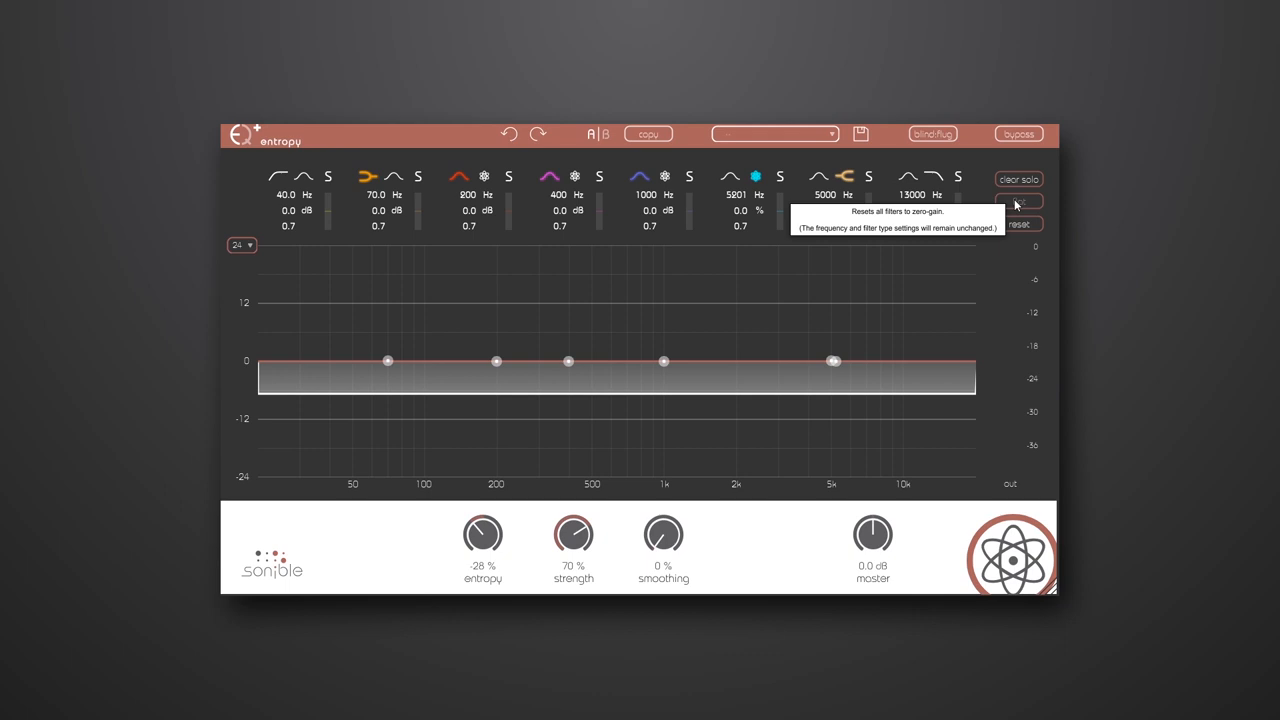
pyautogui.moveTo(848, 352)
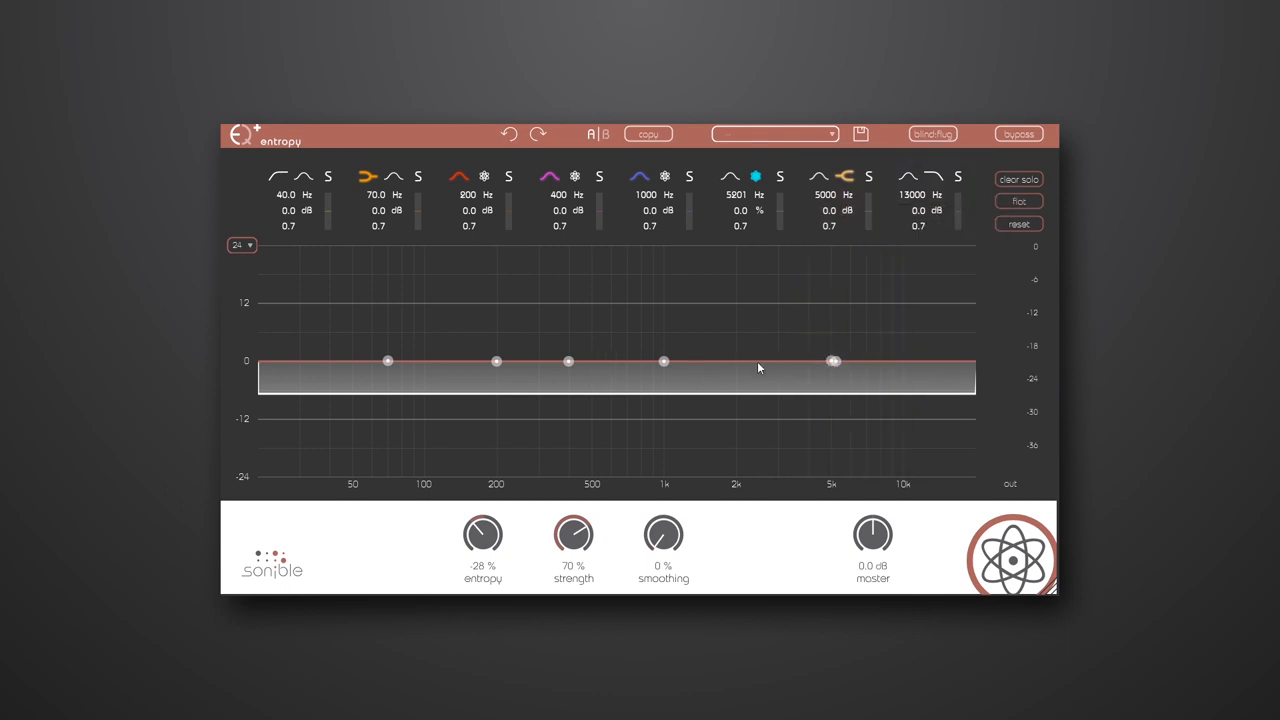
pyautogui.moveTo(980, 376)
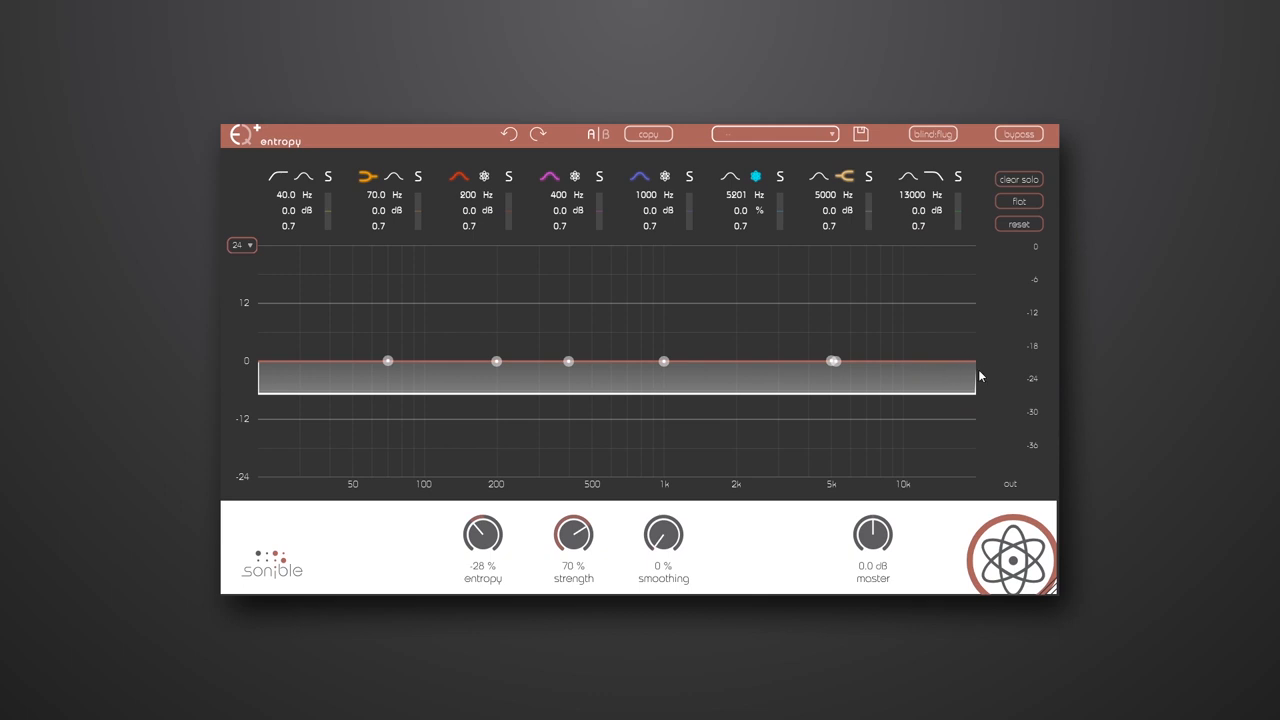
pyautogui.moveTo(842, 358)
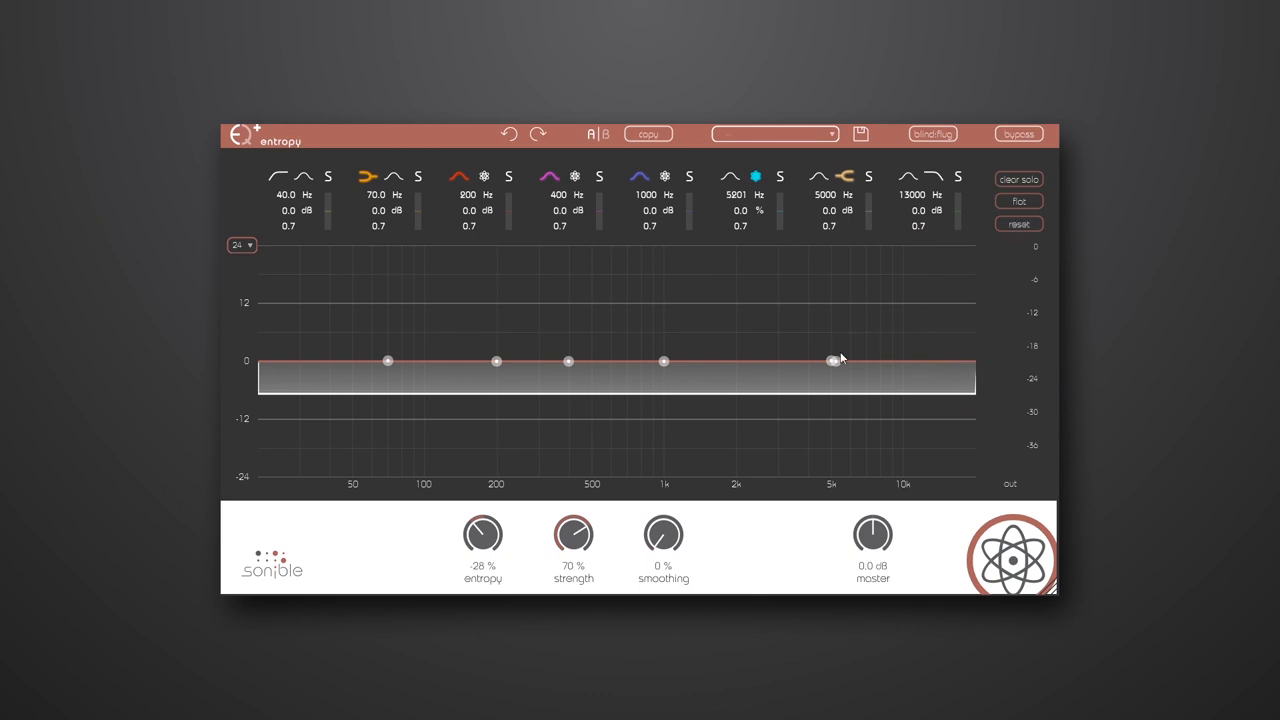
pyautogui.moveTo(760, 378)
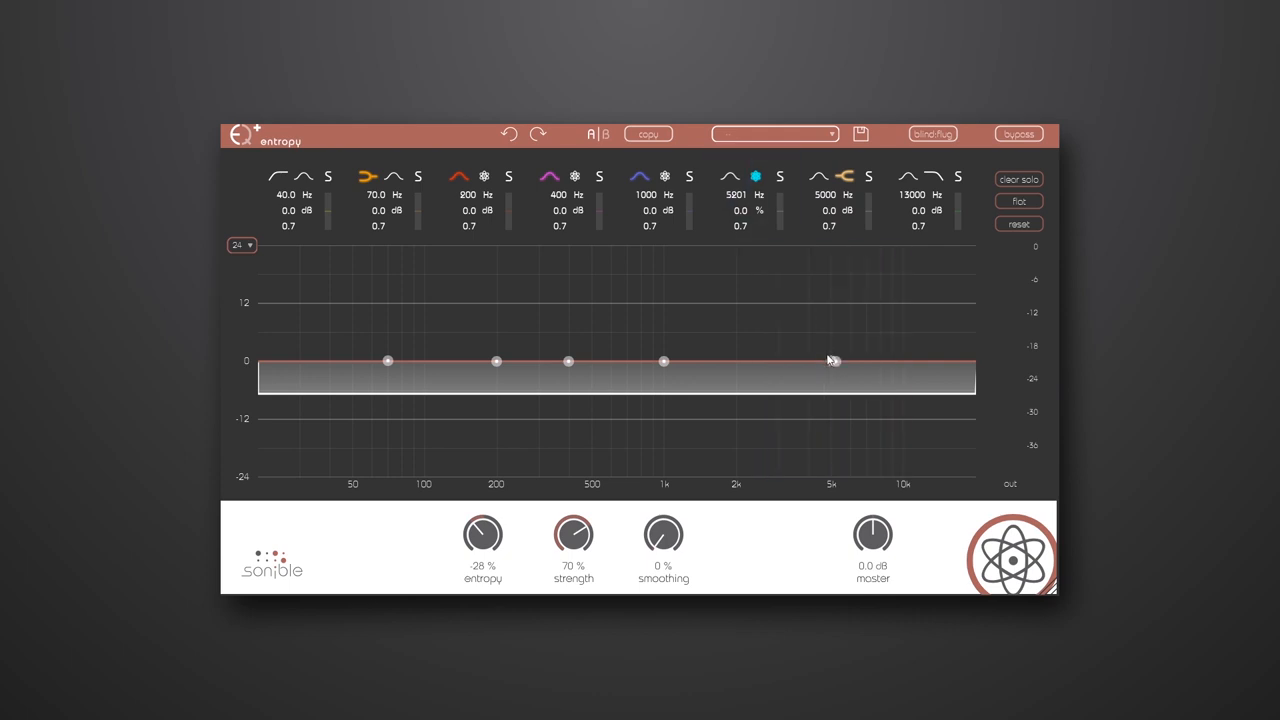
# - Raise the entropy band to 56% at 6510 Hz and compare against bypass
pyautogui.click(836, 360)
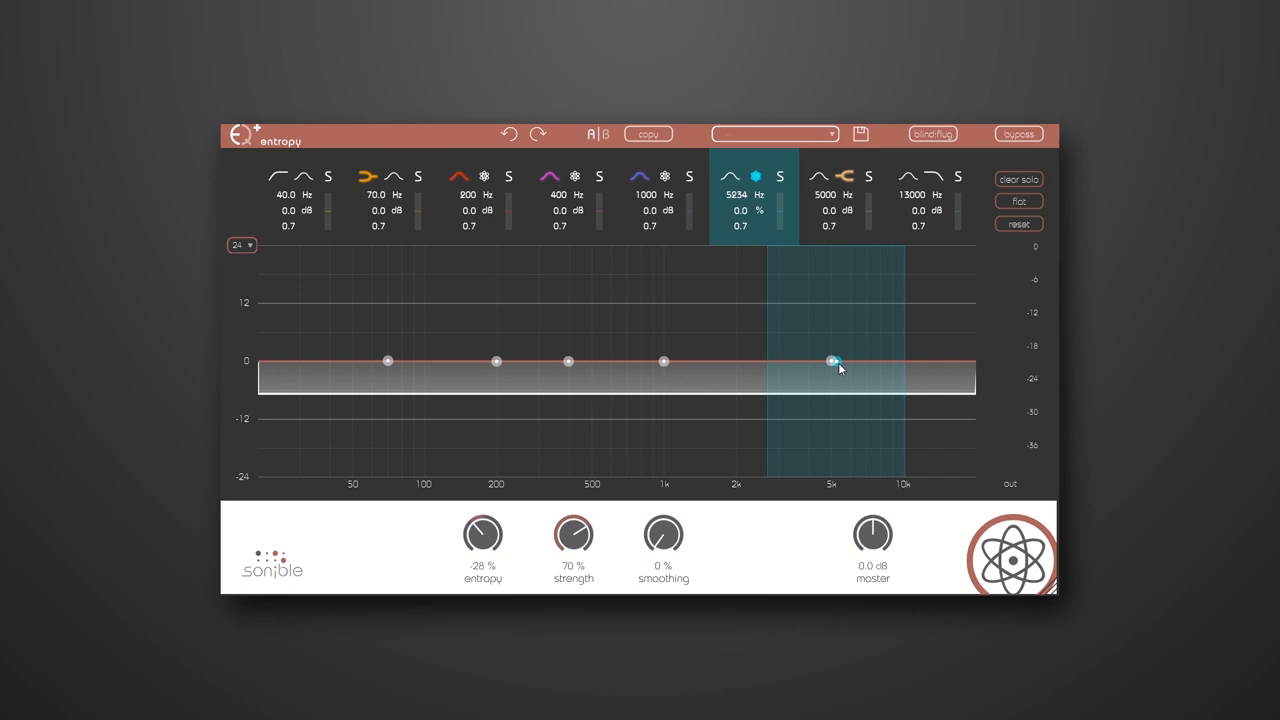
pyautogui.moveTo(834, 362); pyautogui.dragTo(844, 330)
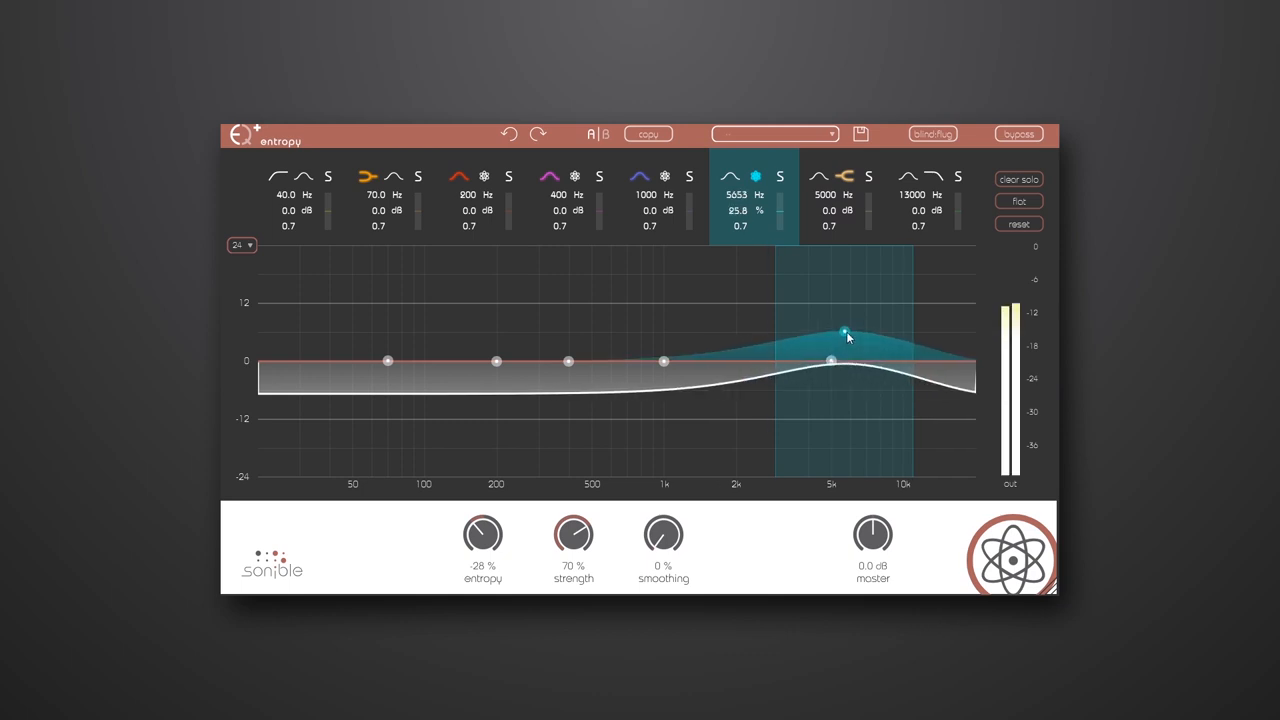
pyautogui.moveTo(844, 332); pyautogui.dragTo(858, 296)
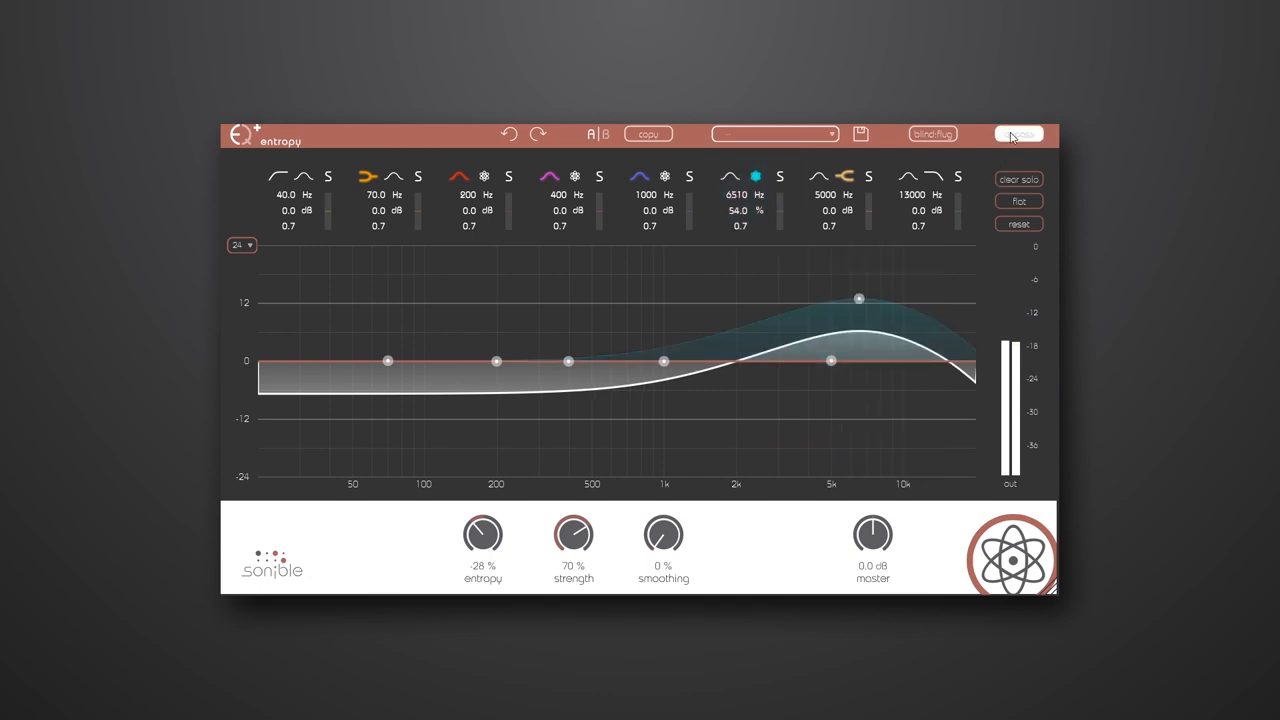
pyautogui.click(1016, 134)
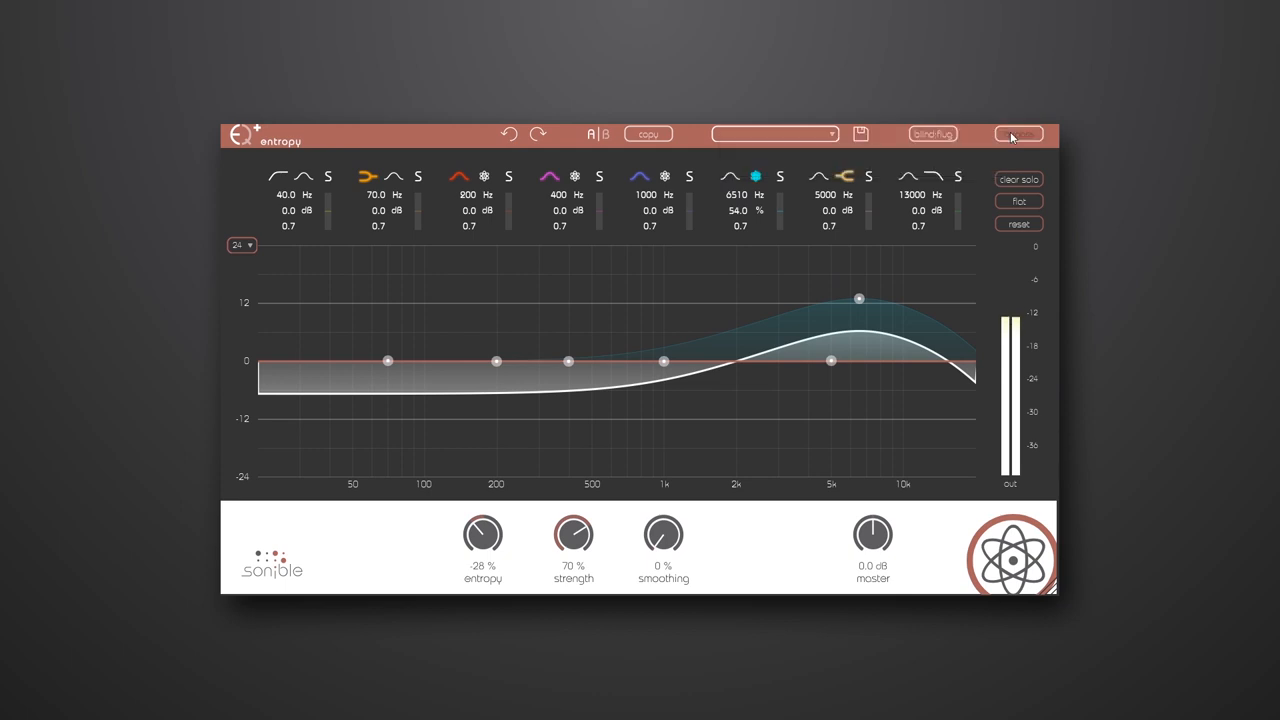
pyautogui.moveTo(1018, 134)
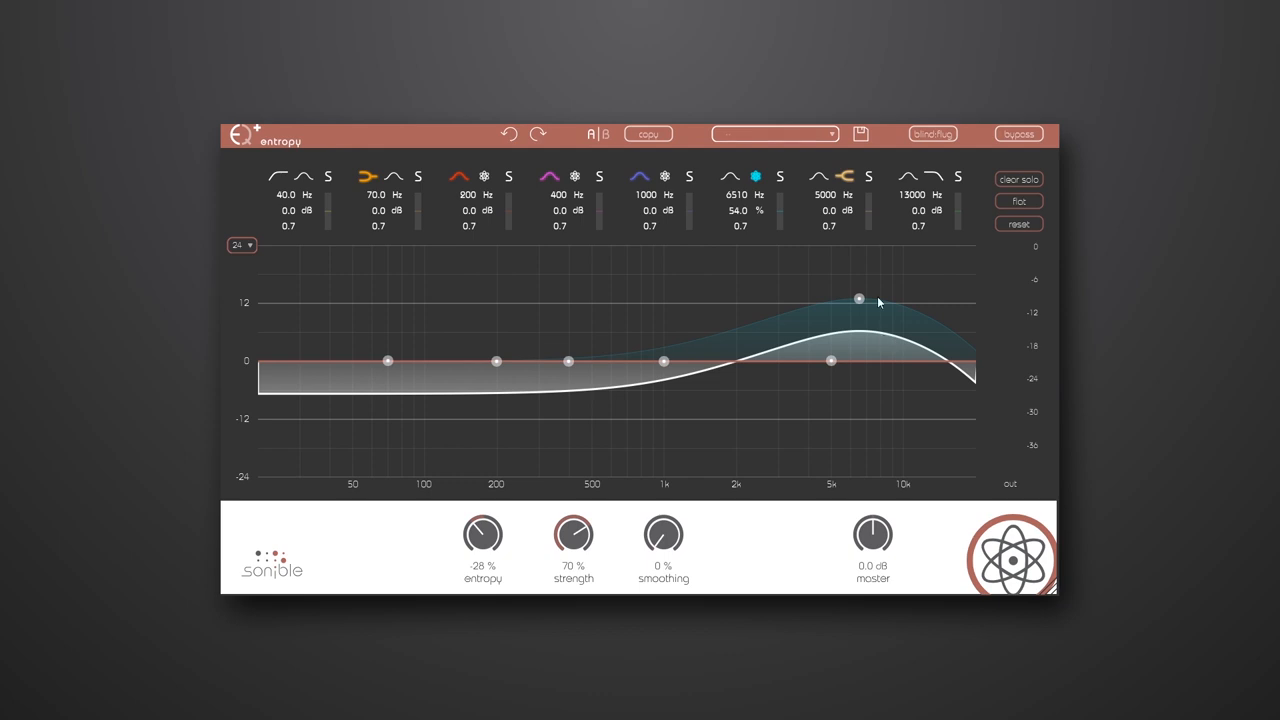
# - Rework the band's strength and settle it at 75.4% near 6510 Hz
pyautogui.moveTo(858, 298); pyautogui.dragTo(858, 330)
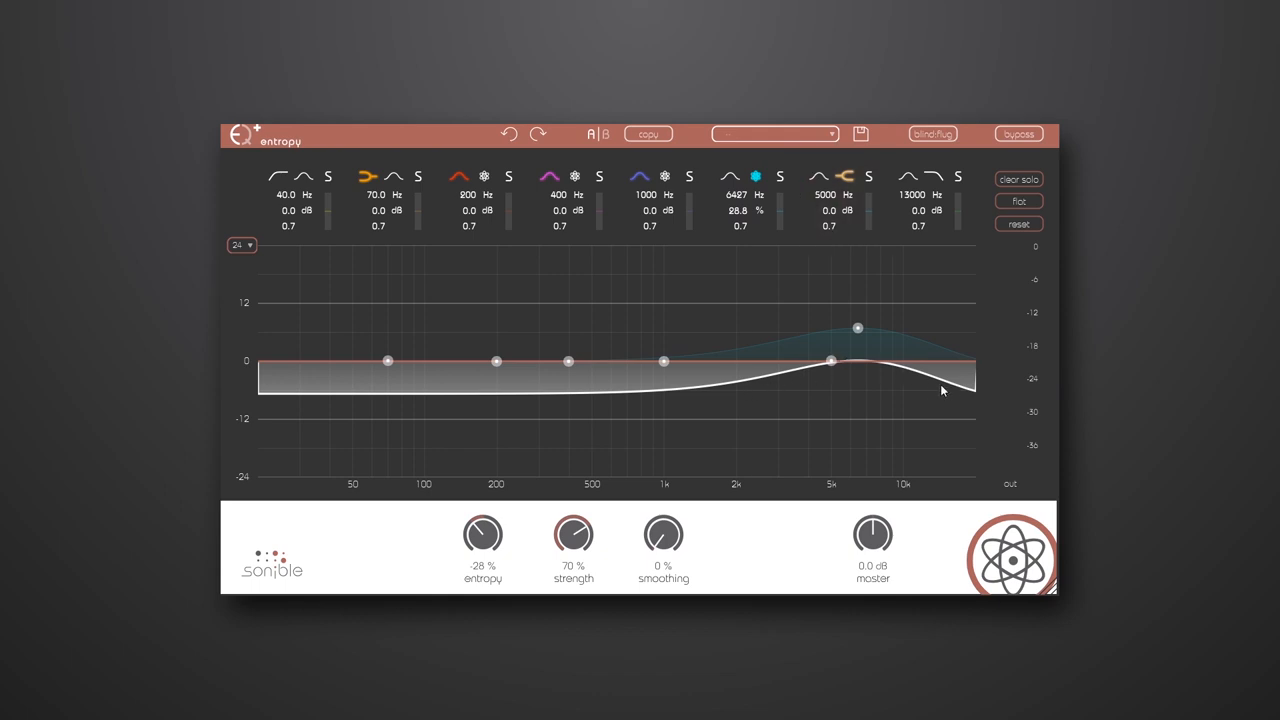
pyautogui.moveTo(860, 328); pyautogui.dragTo(856, 316)
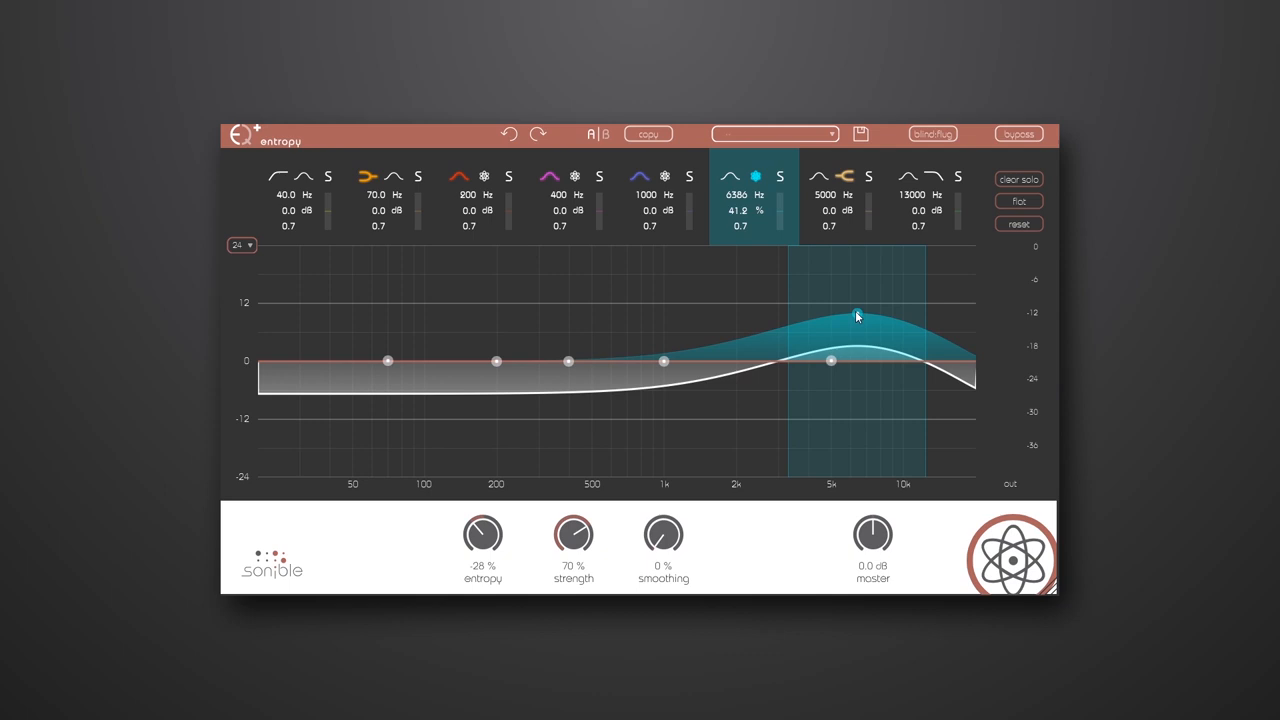
pyautogui.moveTo(856, 316); pyautogui.dragTo(864, 298)
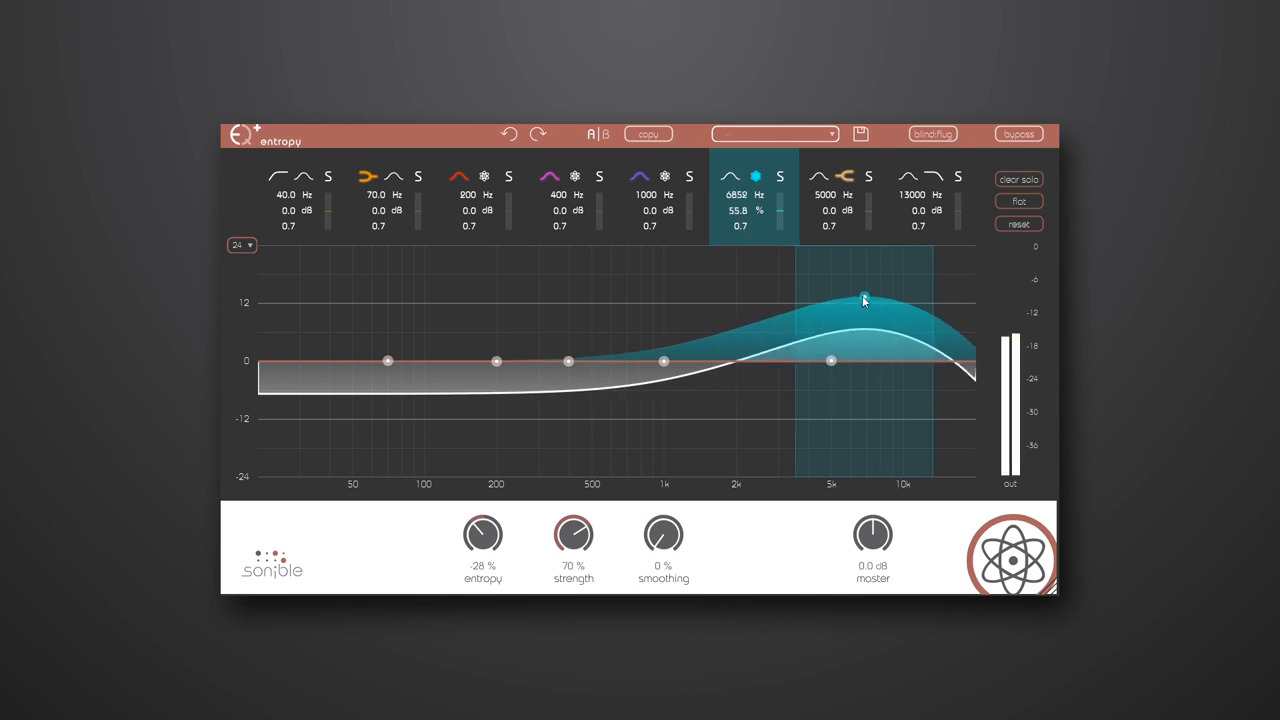
pyautogui.moveTo(864, 300); pyautogui.dragTo(856, 278)
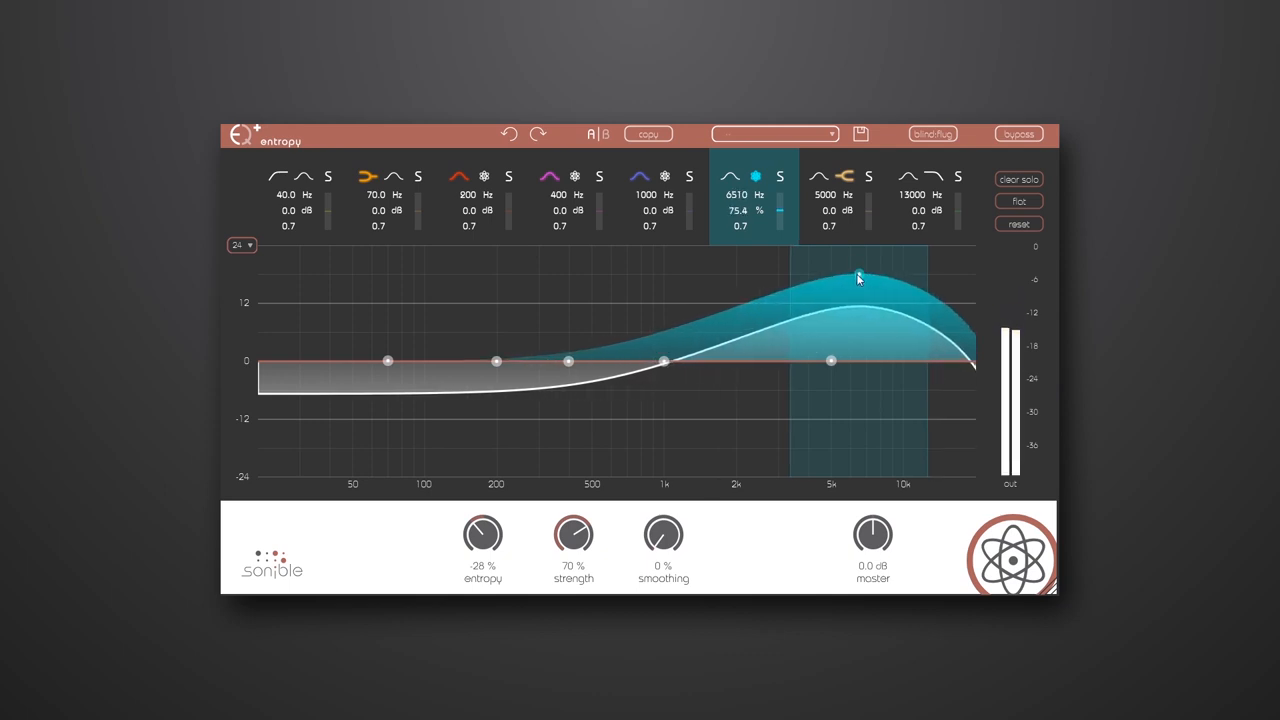
pyautogui.moveTo(856, 276)
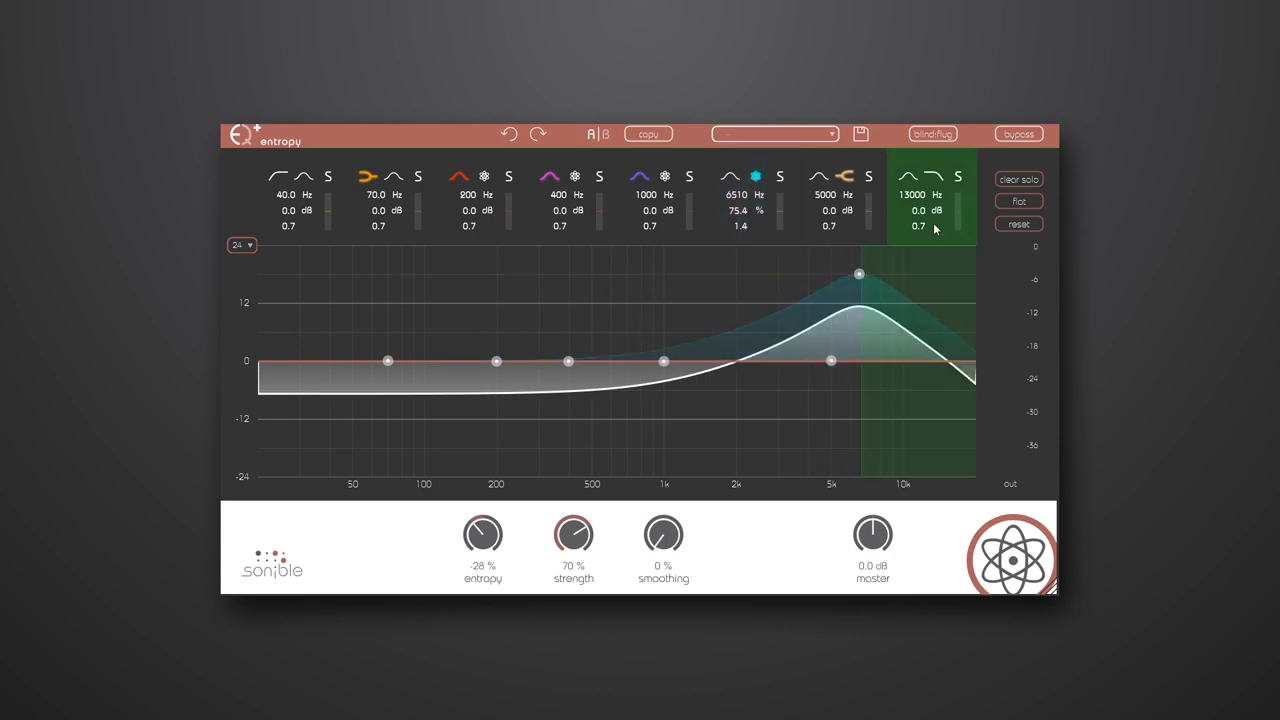
pyautogui.click(932, 134)
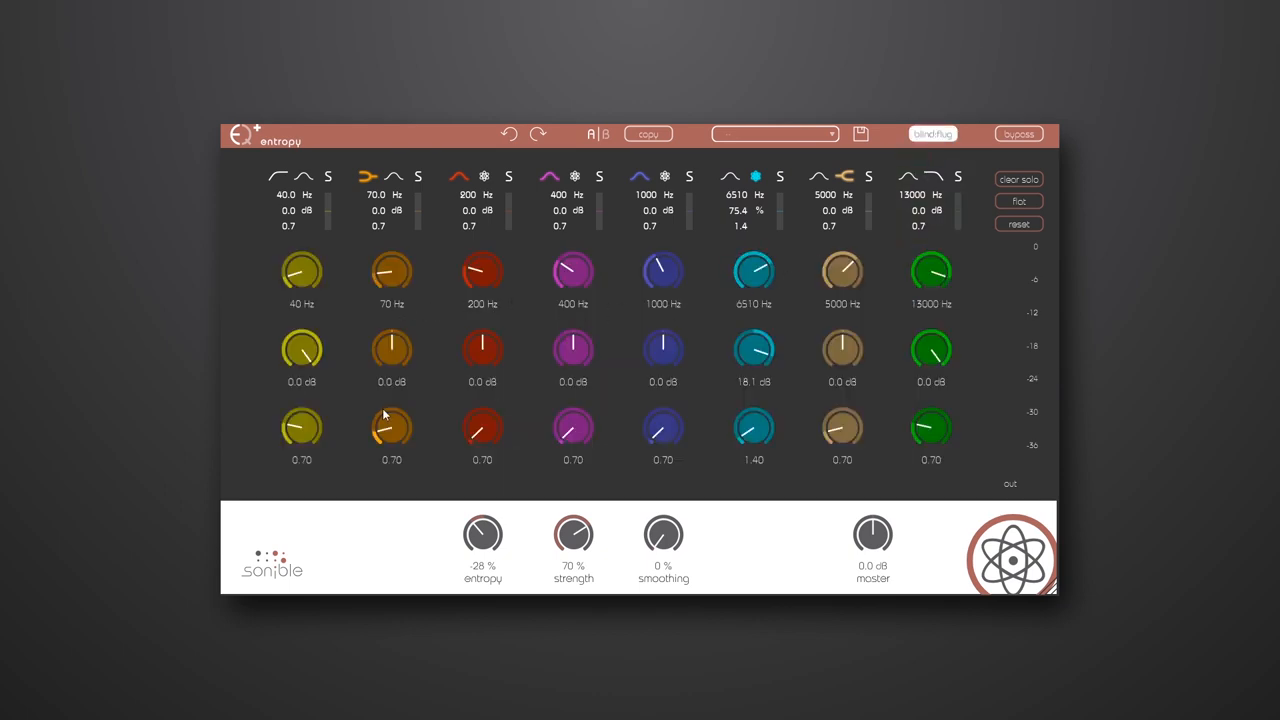
pyautogui.moveTo(892, 452)
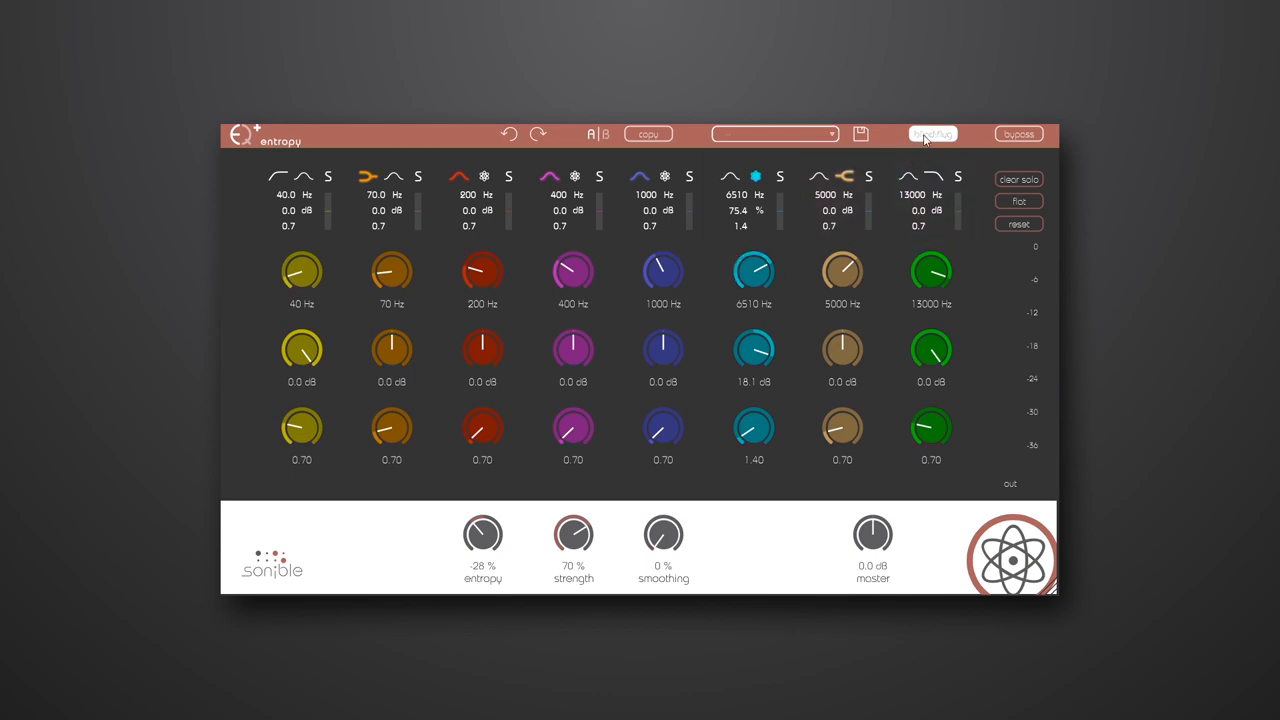
pyautogui.moveTo(932, 134)
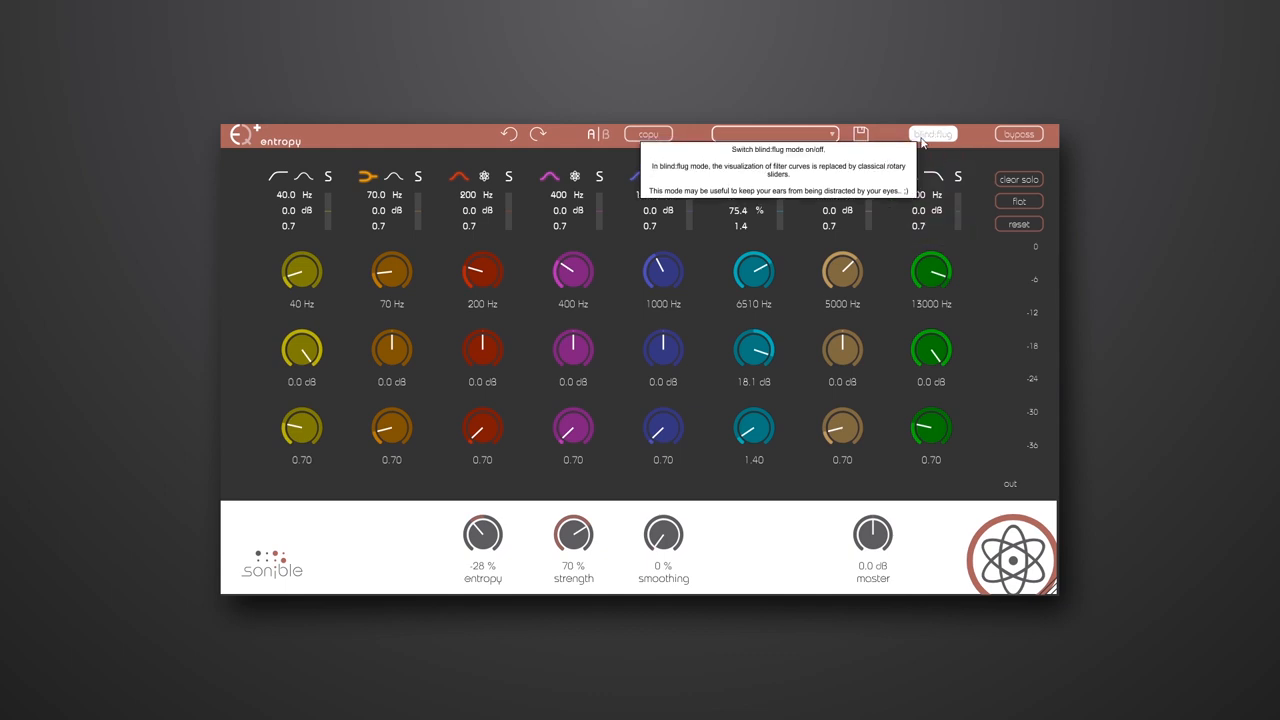
pyautogui.click(930, 134)
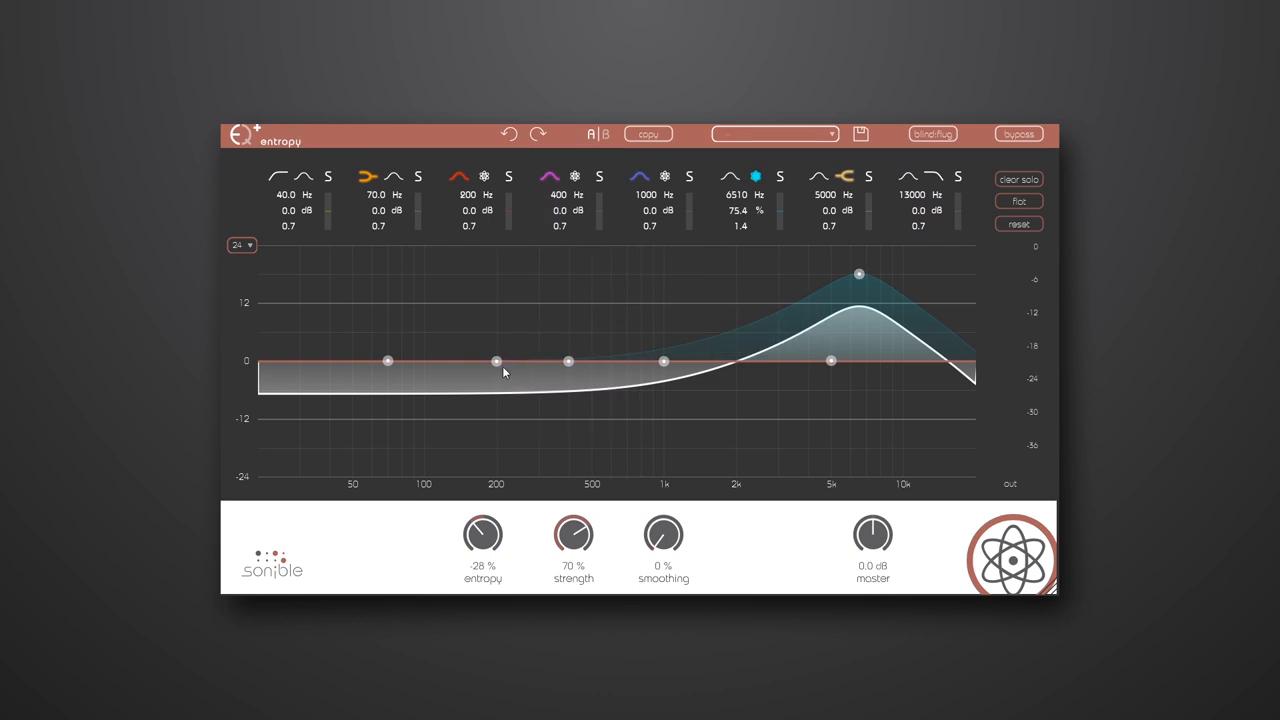
# - Pull the 400 Hz band down into a deep narrow cut swept toward 255 Hz
pyautogui.click(568, 360)
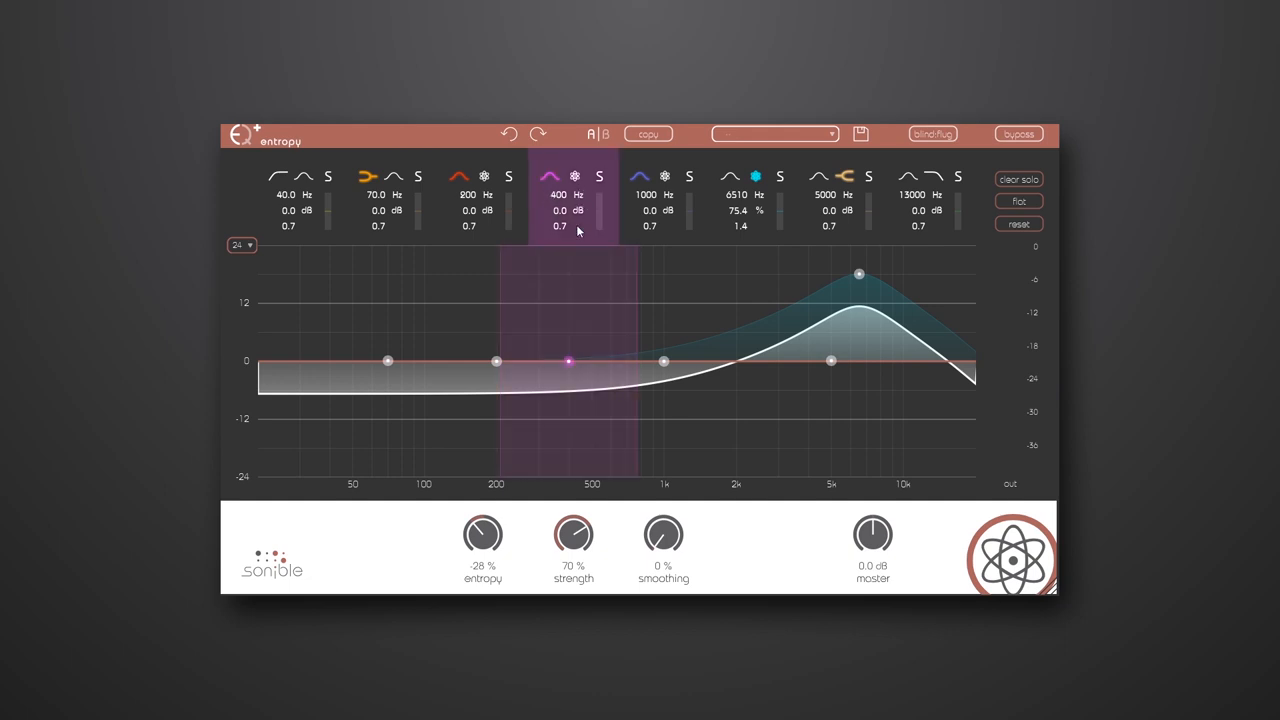
pyautogui.moveTo(566, 360); pyautogui.dragTo(566, 364)
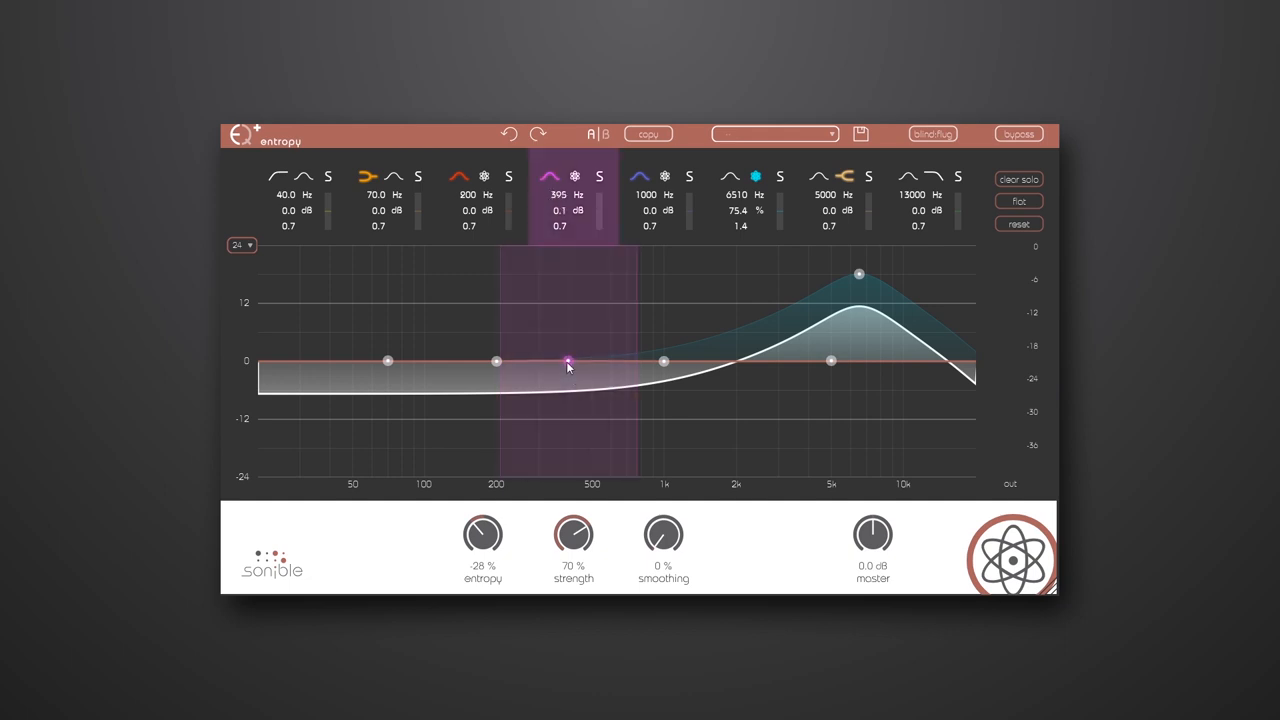
pyautogui.moveTo(568, 360); pyautogui.dragTo(556, 390)
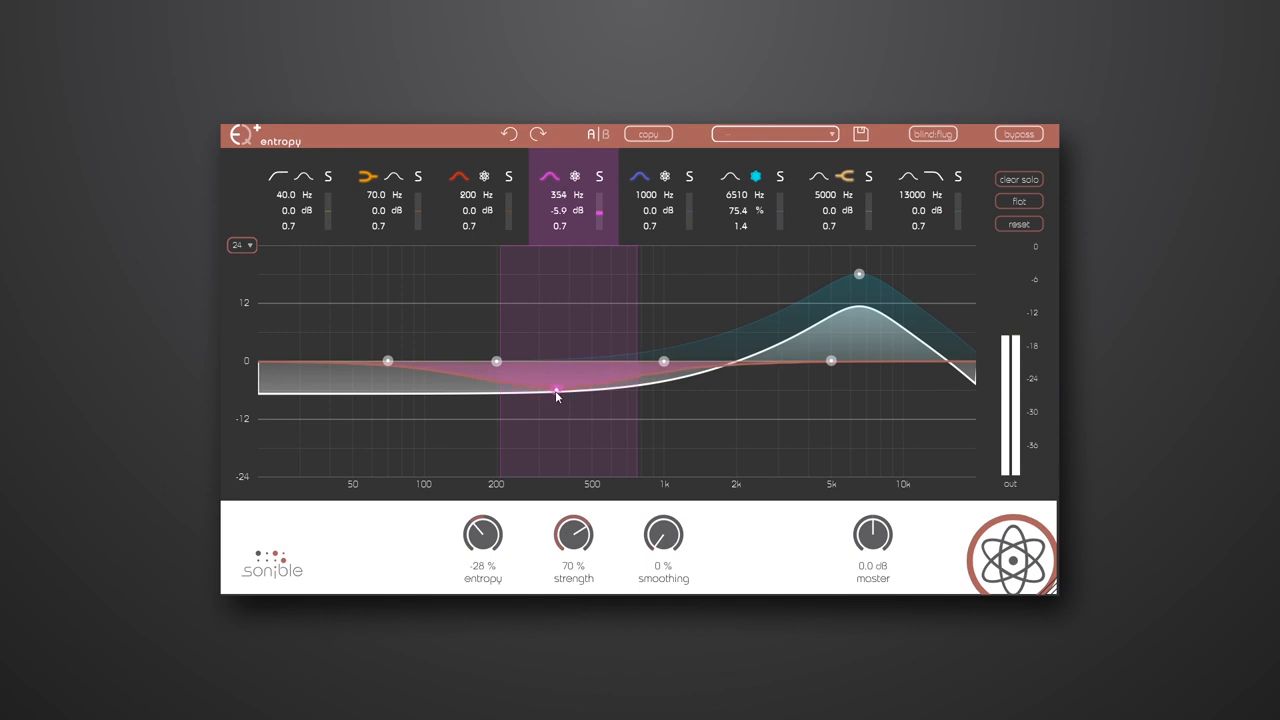
pyautogui.moveTo(558, 390); pyautogui.dragTo(518, 390)
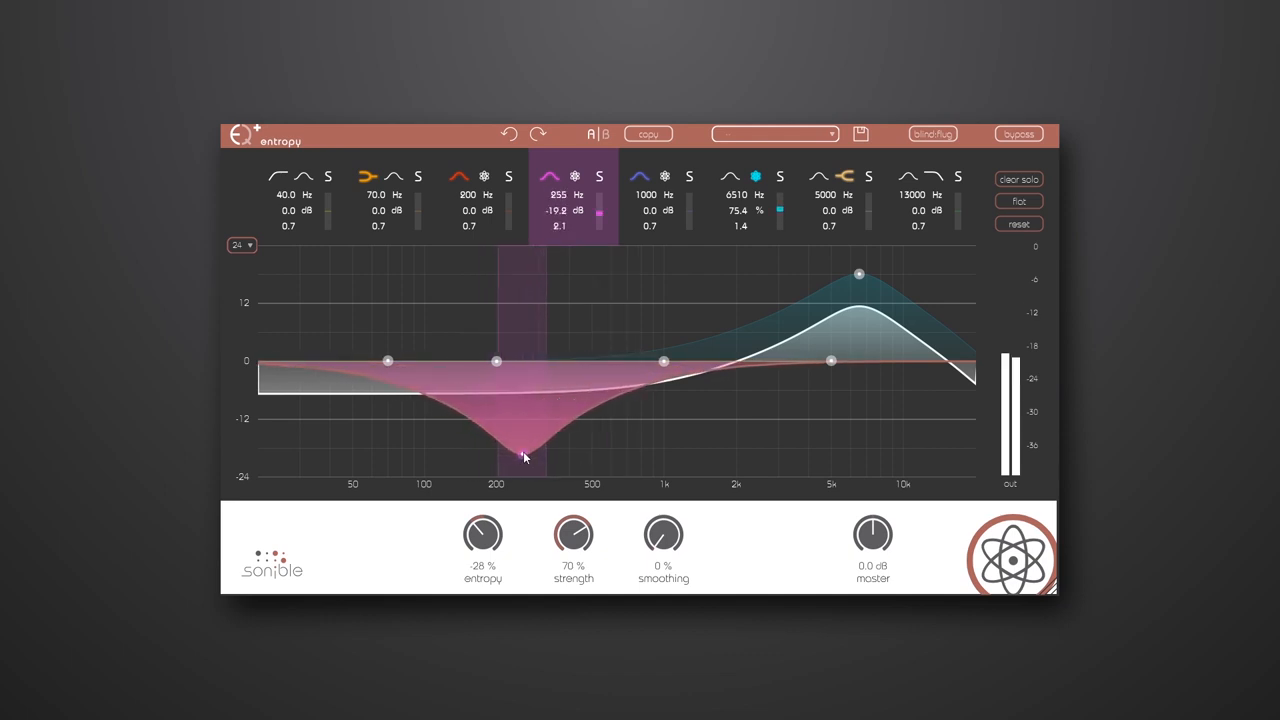
# - Sweep the cut's frequency and settle it at about -6.6 dB near 215 Hz
pyautogui.moveTo(524, 456); pyautogui.dragTo(572, 456)
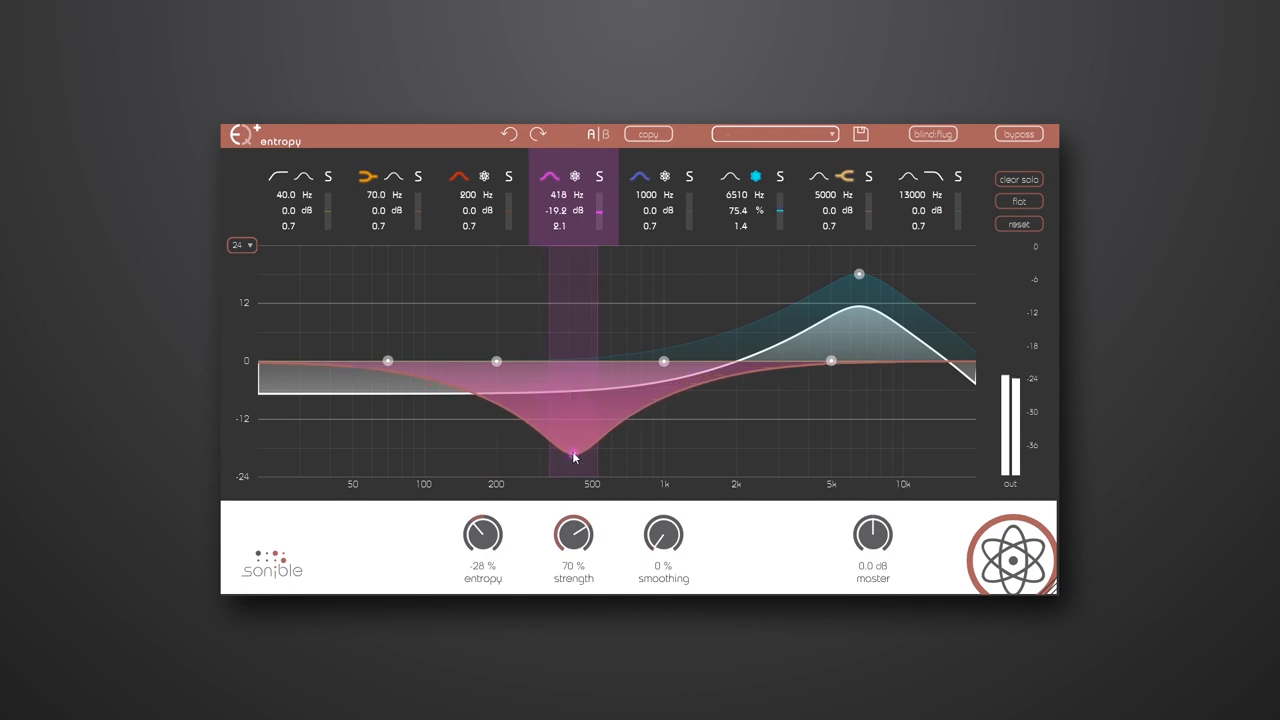
pyautogui.moveTo(570, 450); pyautogui.dragTo(504, 420)
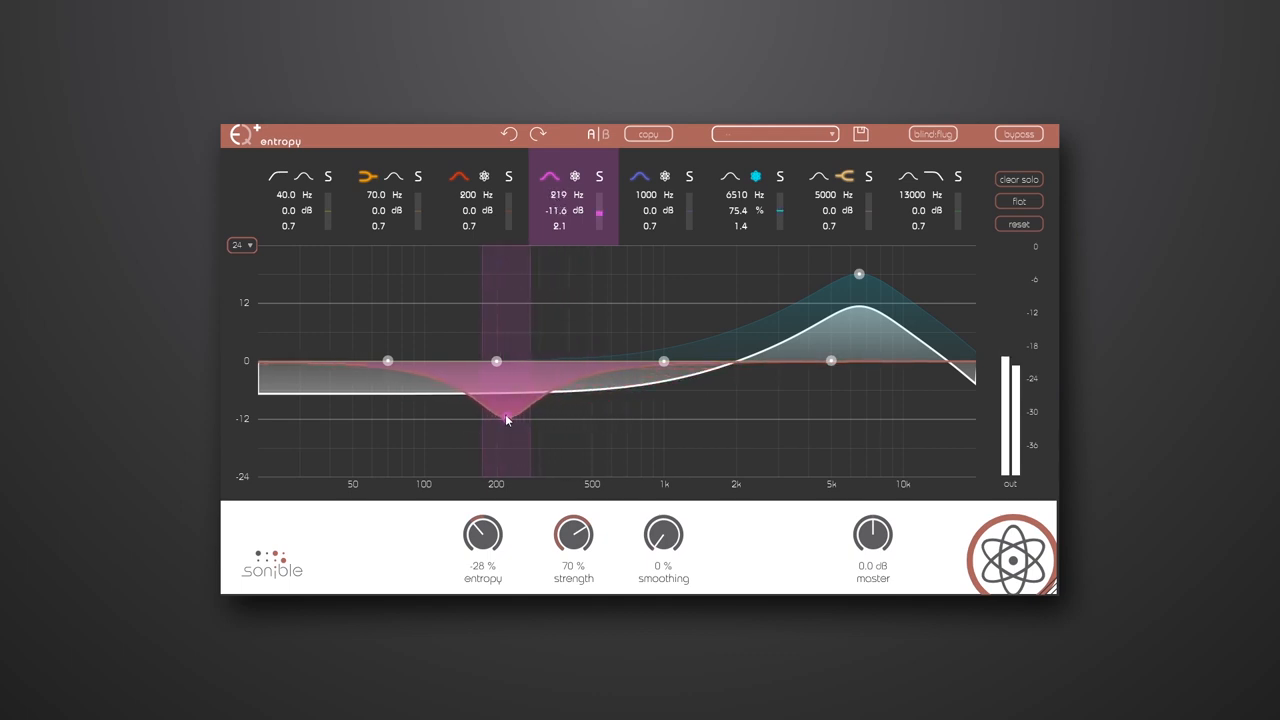
pyautogui.moveTo(508, 420); pyautogui.dragTo(504, 392)
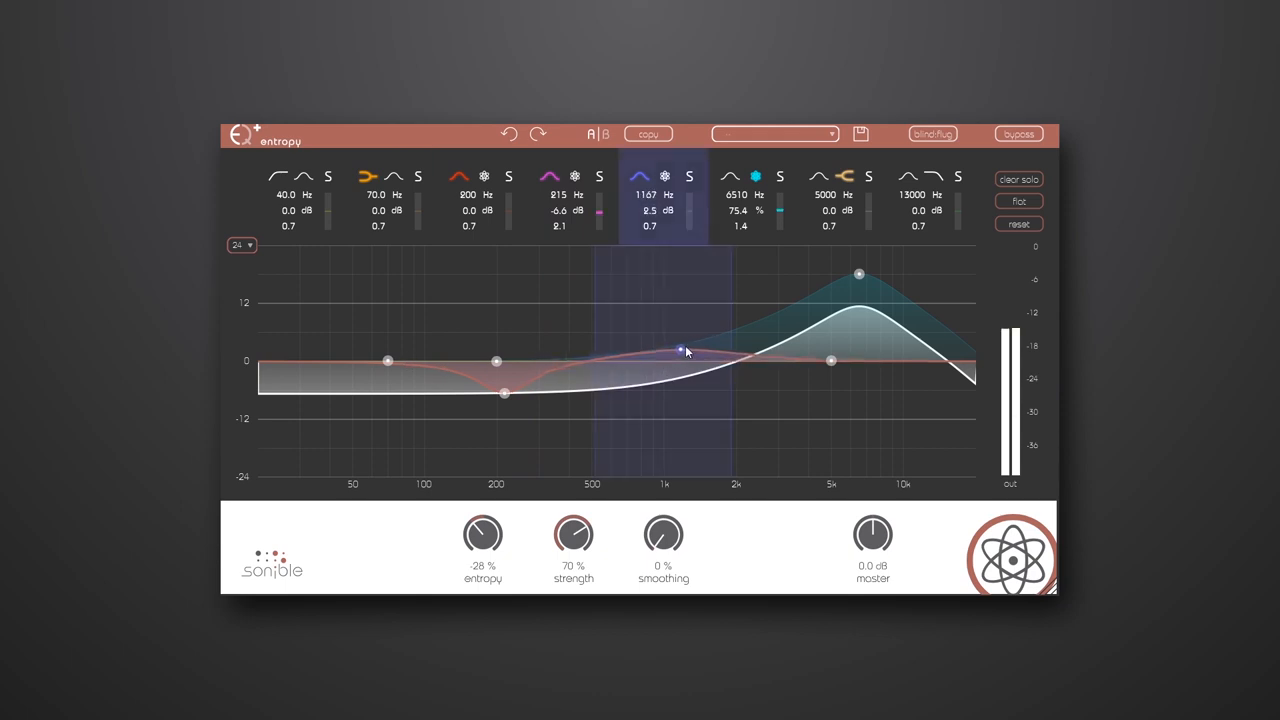
pyautogui.moveTo(684, 352); pyautogui.dragTo(706, 344)
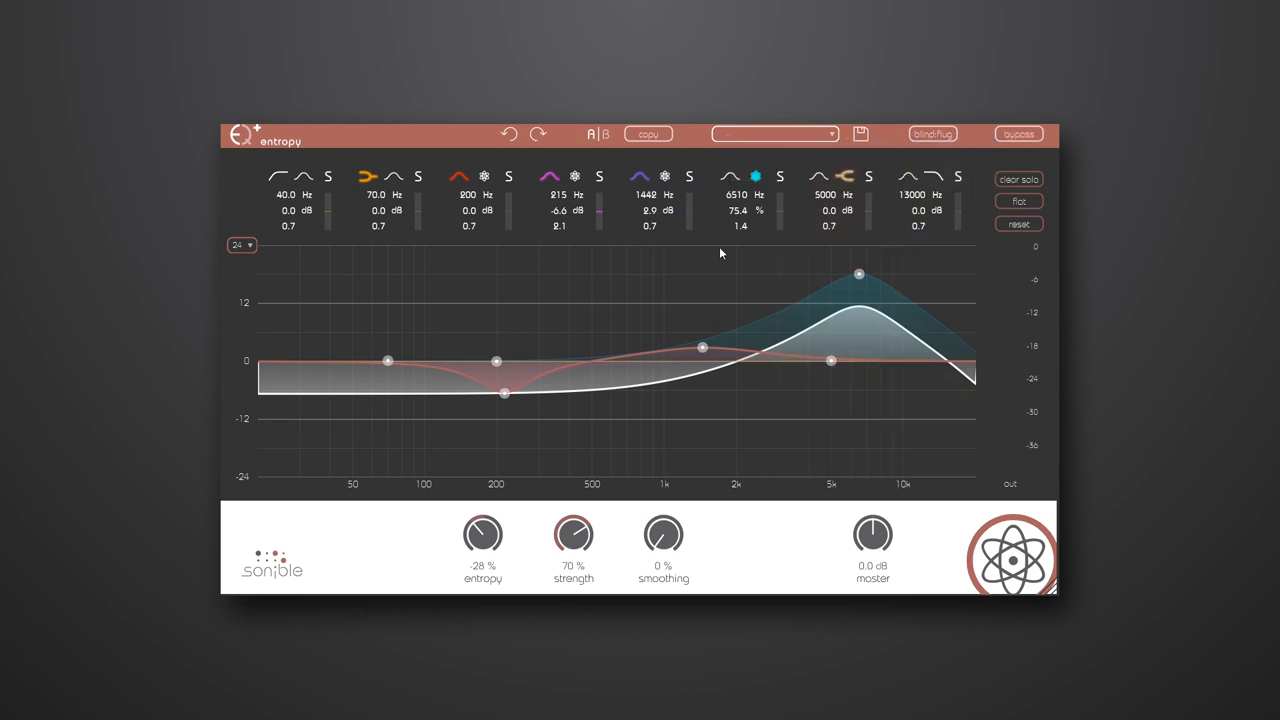
pyautogui.moveTo(714, 298)
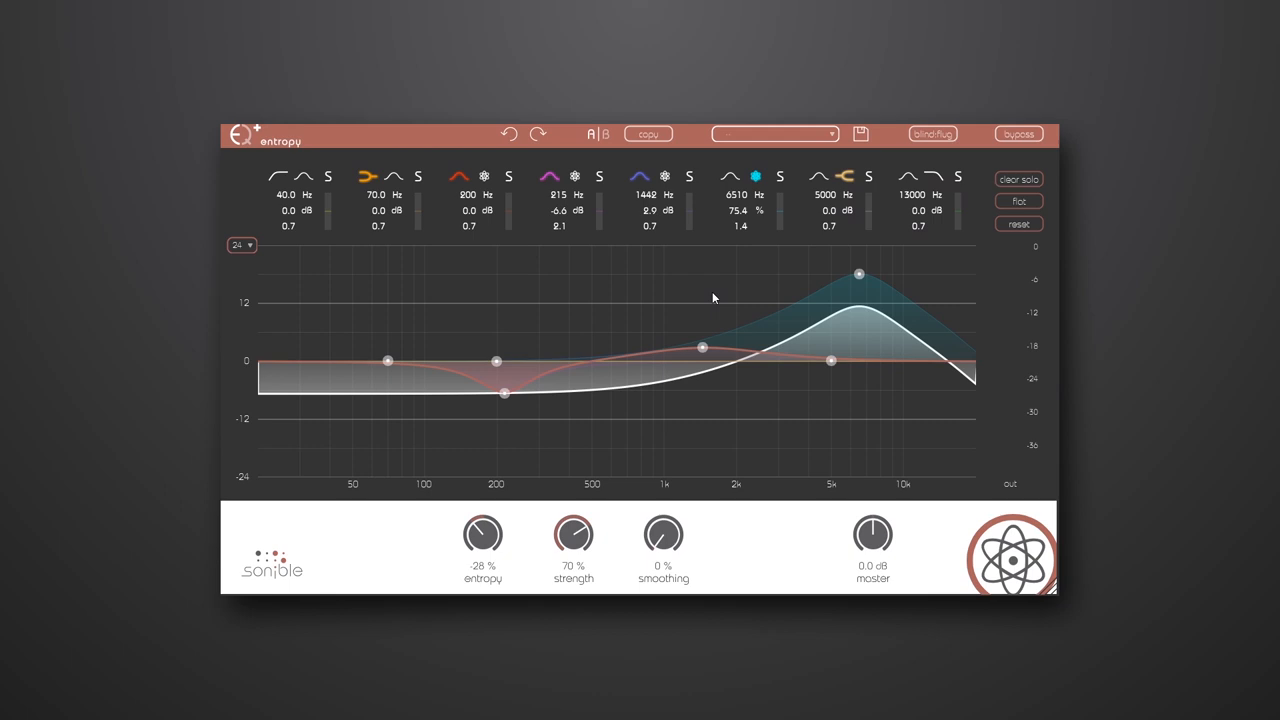
pyautogui.moveTo(520, 564)
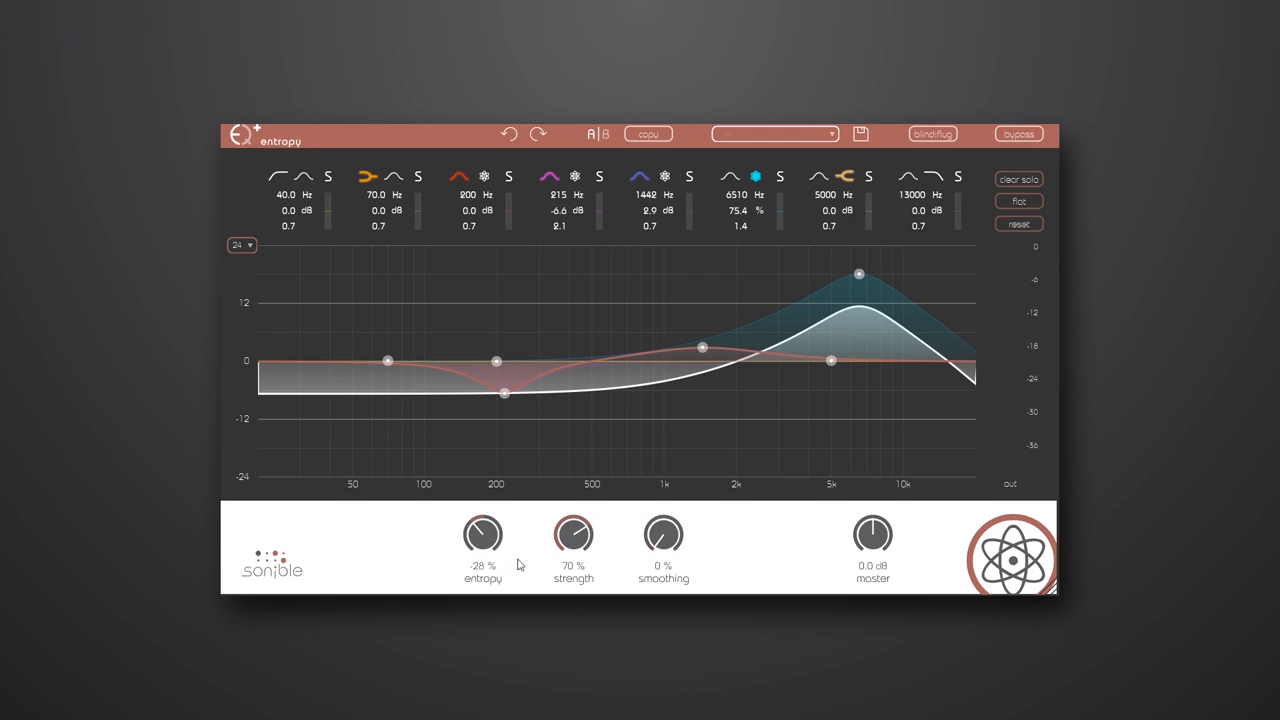
pyautogui.moveTo(480, 544)
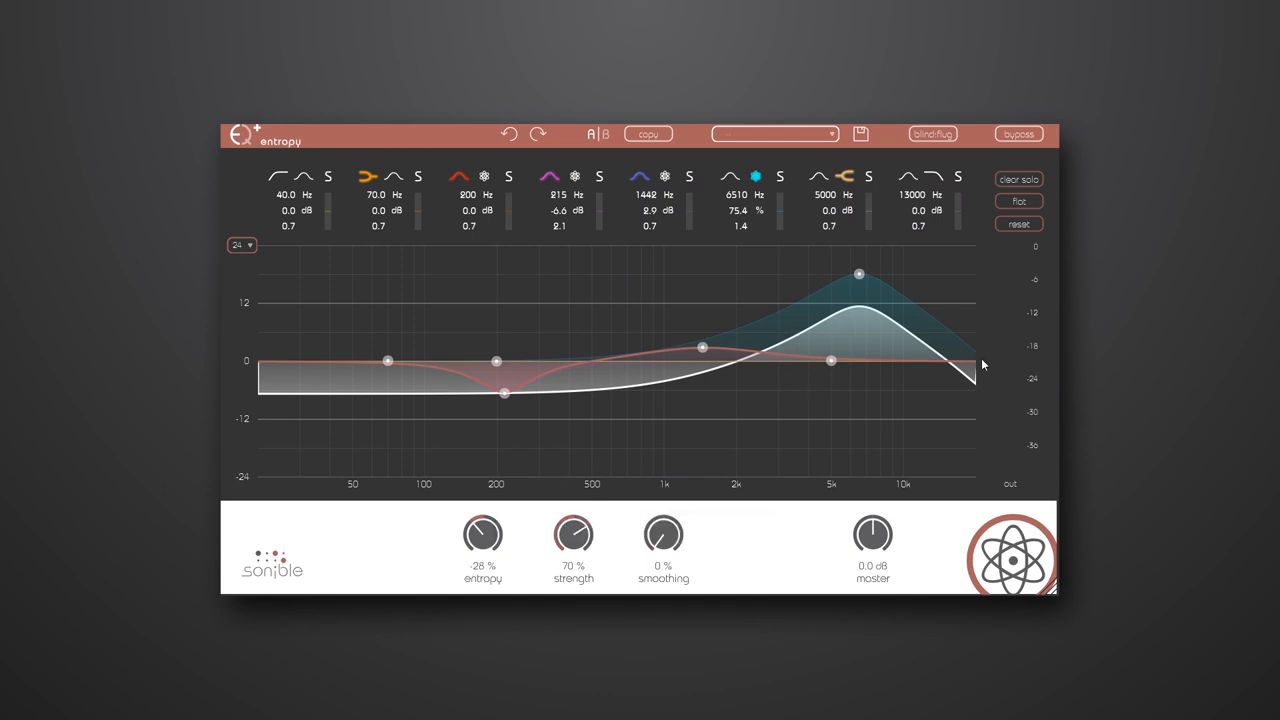
pyautogui.moveTo(952, 368)
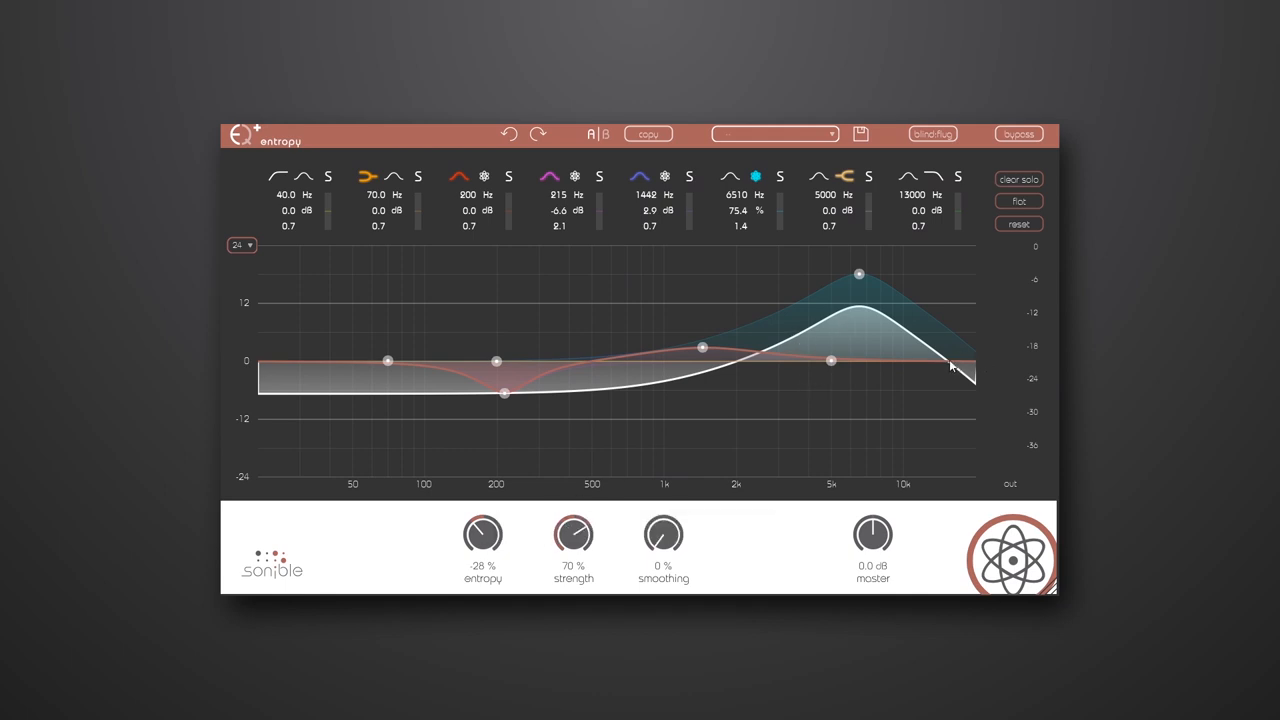